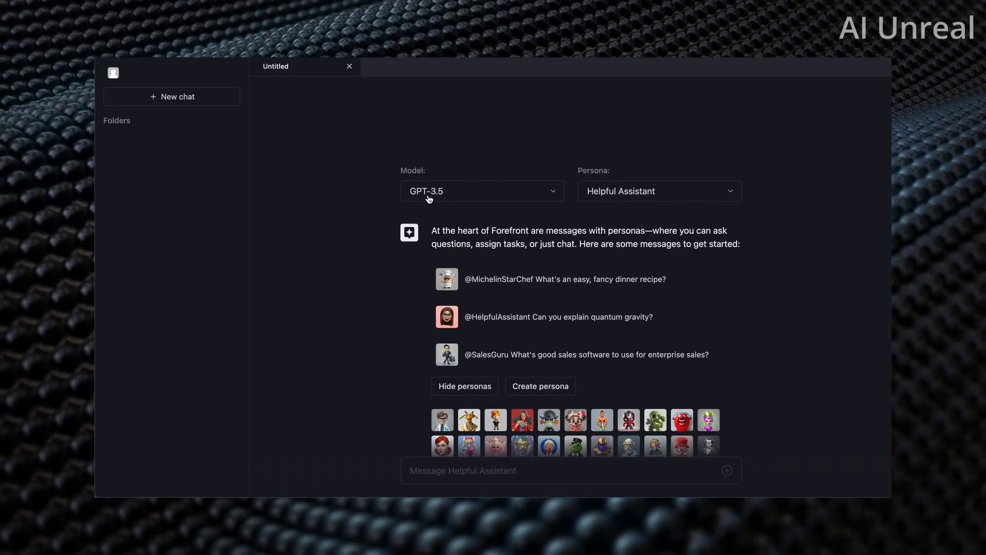
Set the new chat to the GPT-4 model and keep the Helpful Assistant persona
click(481, 191)
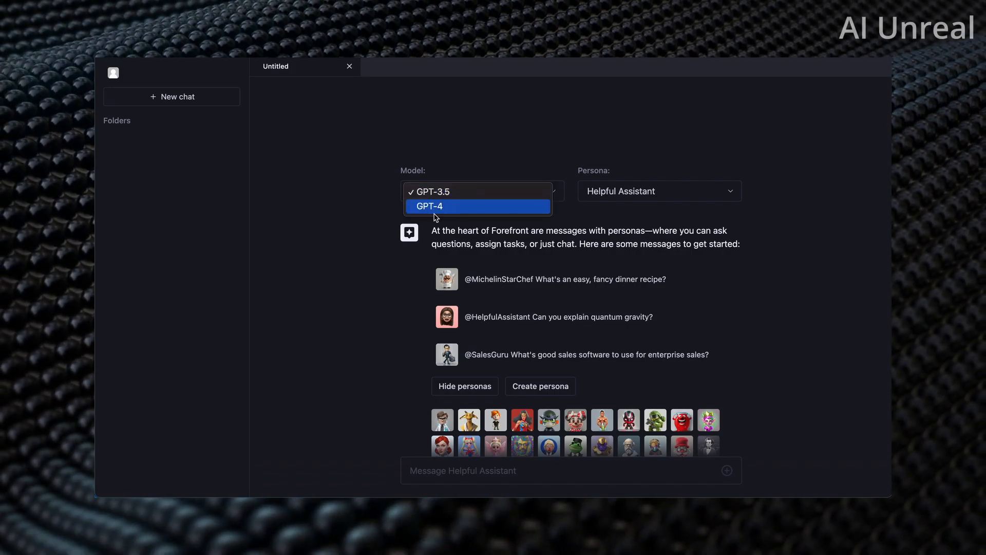
click(429, 205)
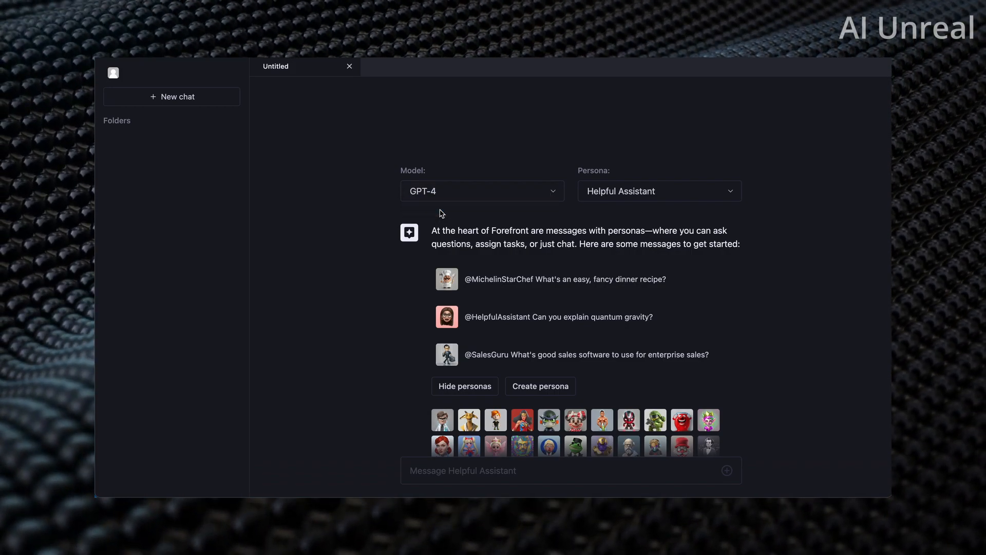
click(658, 191)
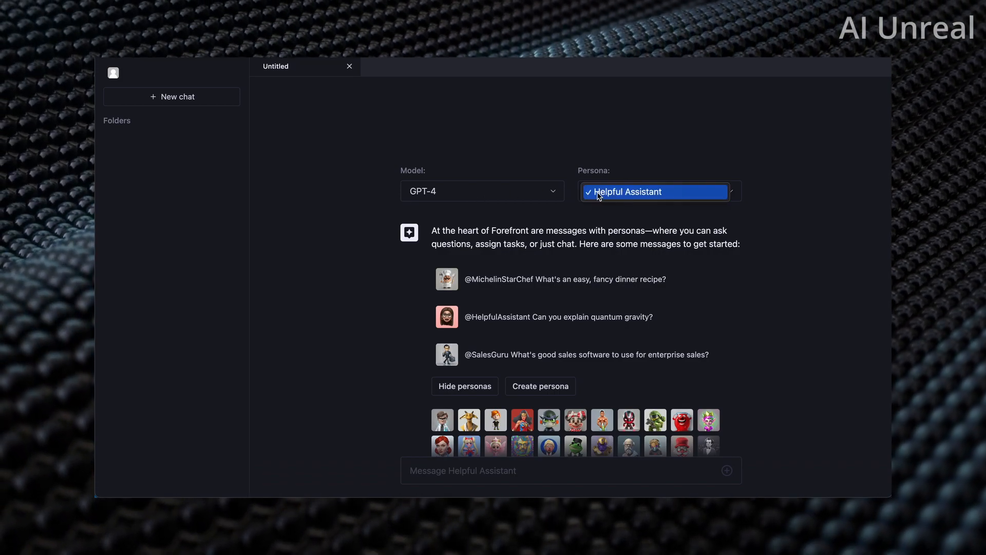
click(657, 191)
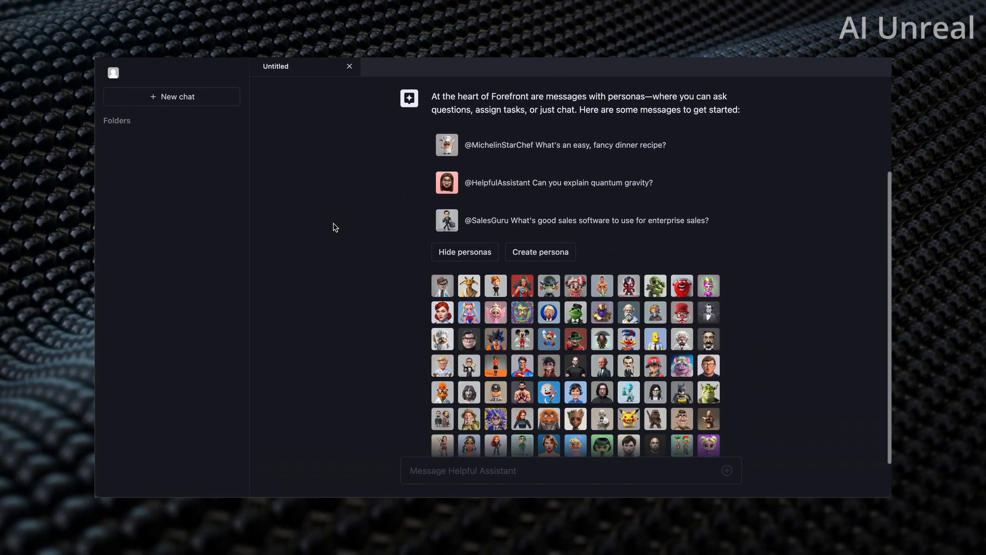
scroll(down, 3)
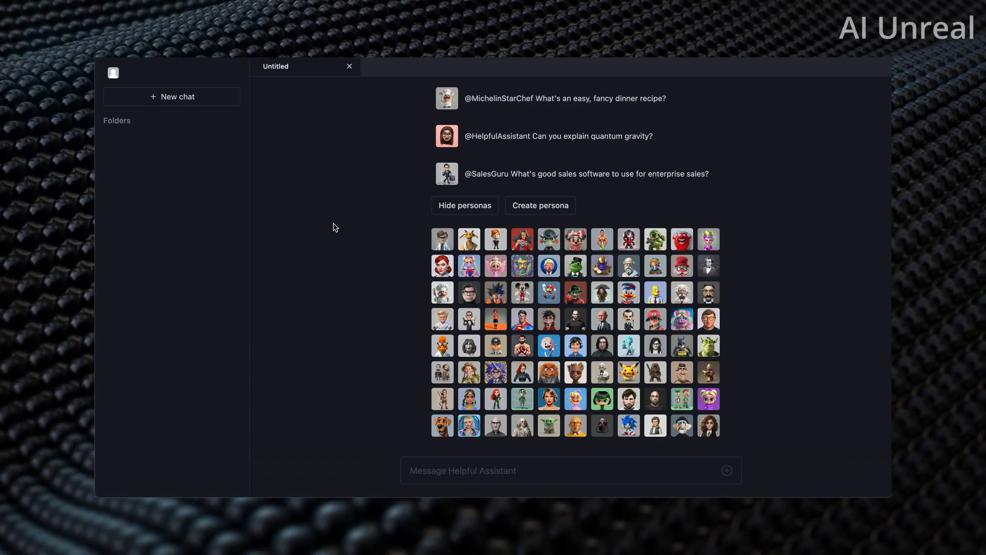
mouse_move(515, 265)
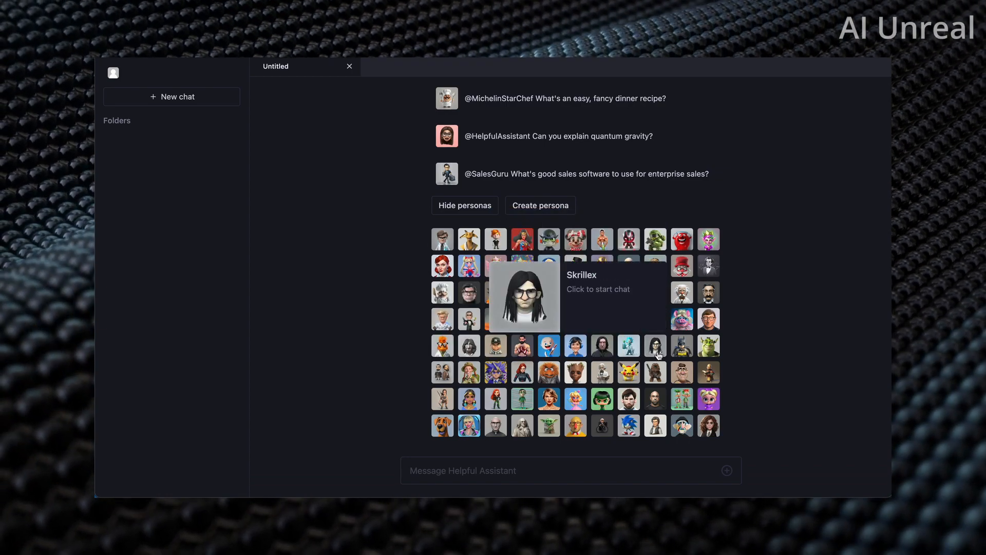
mouse_move(602, 399)
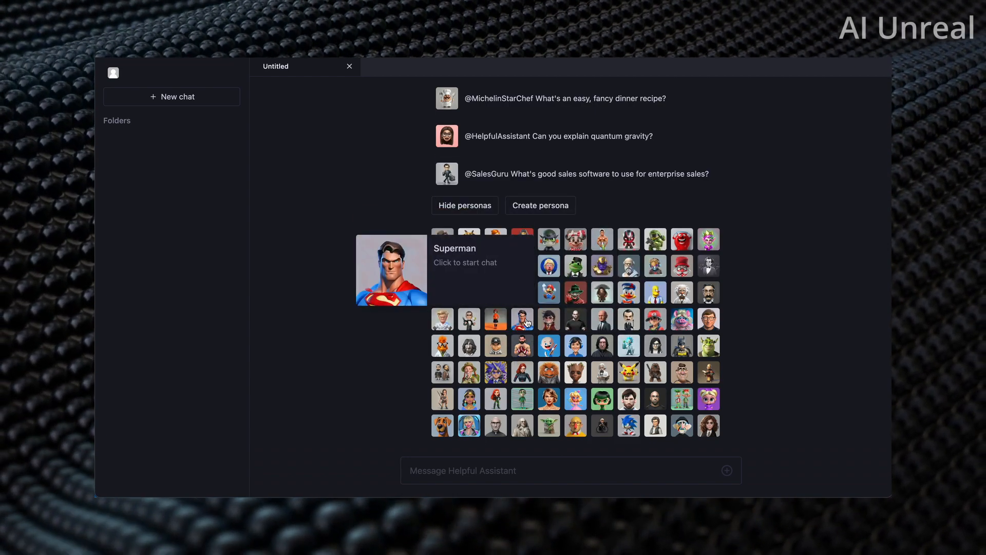
mouse_move(350, 370)
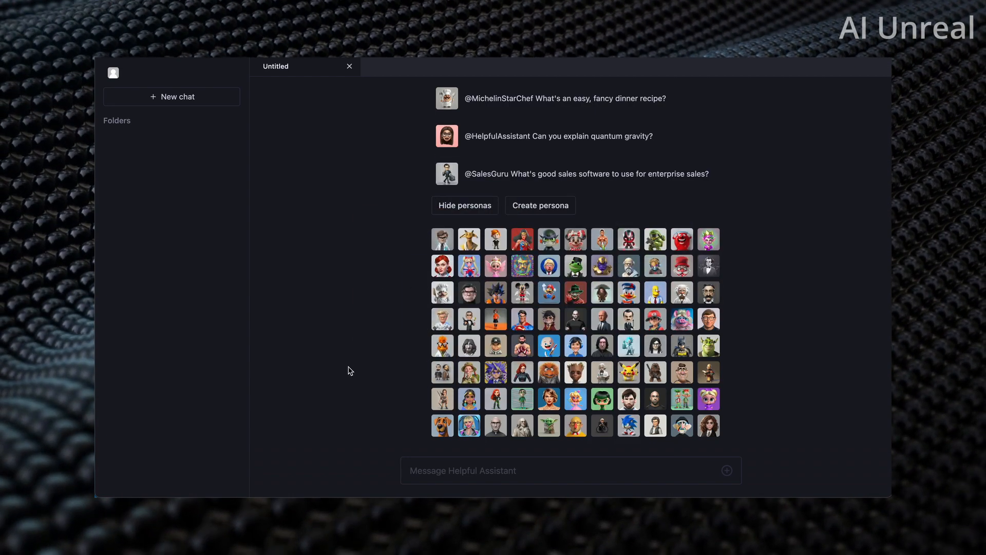
mouse_move(346, 354)
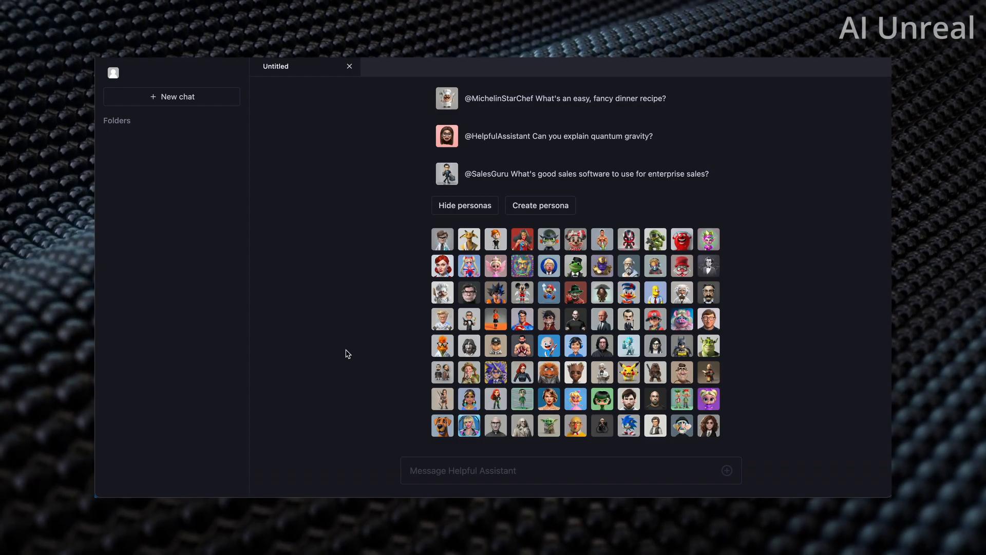
mouse_move(367, 325)
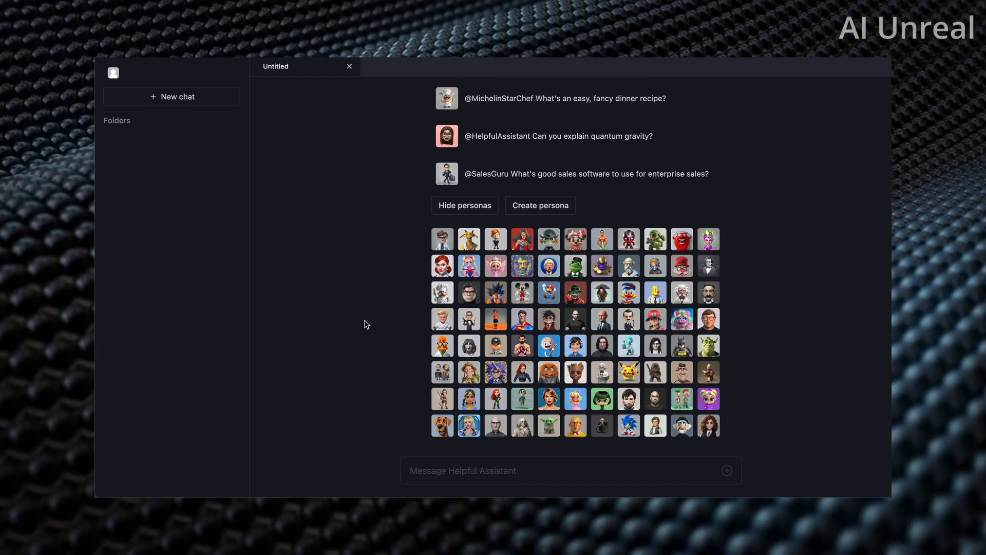
mouse_move(291, 296)
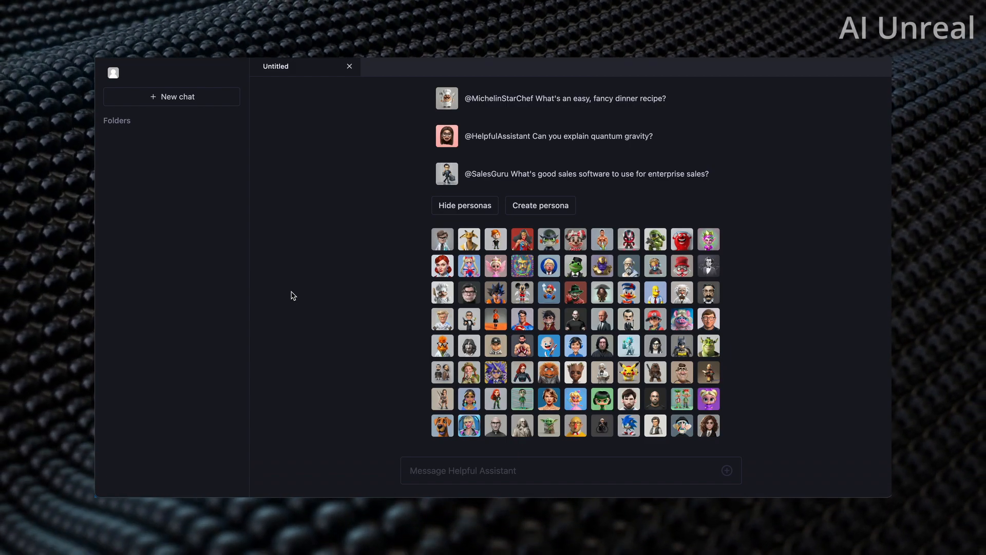
mouse_move(343, 196)
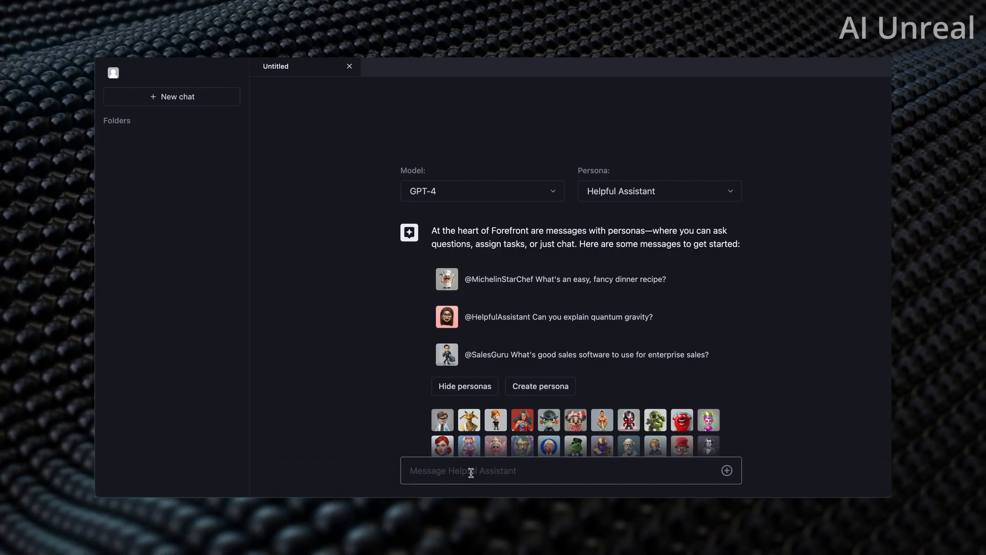
Ask GPT-4 "what is todays date?" and get the April 30, 2023 answer
text(what is todays date)
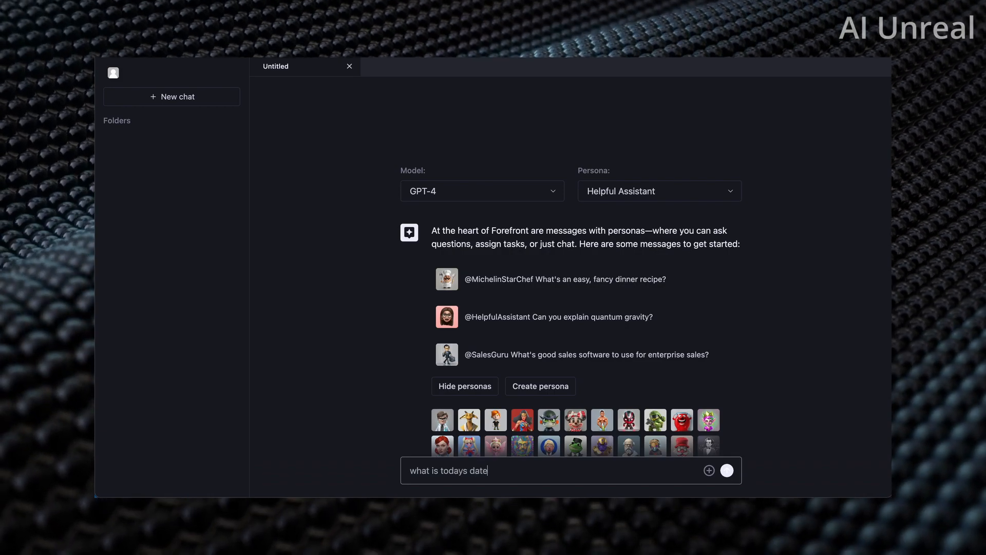
text(?)
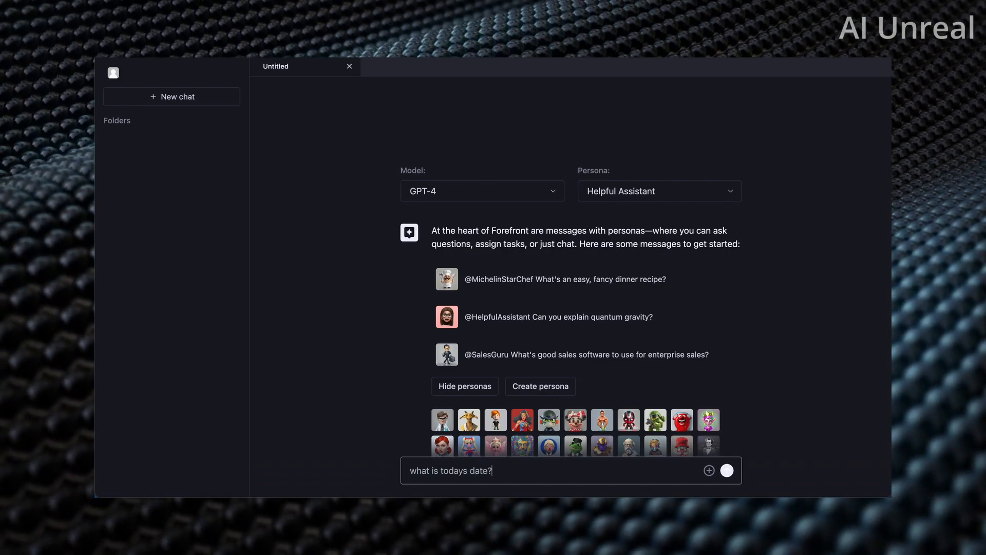
click(726, 469)
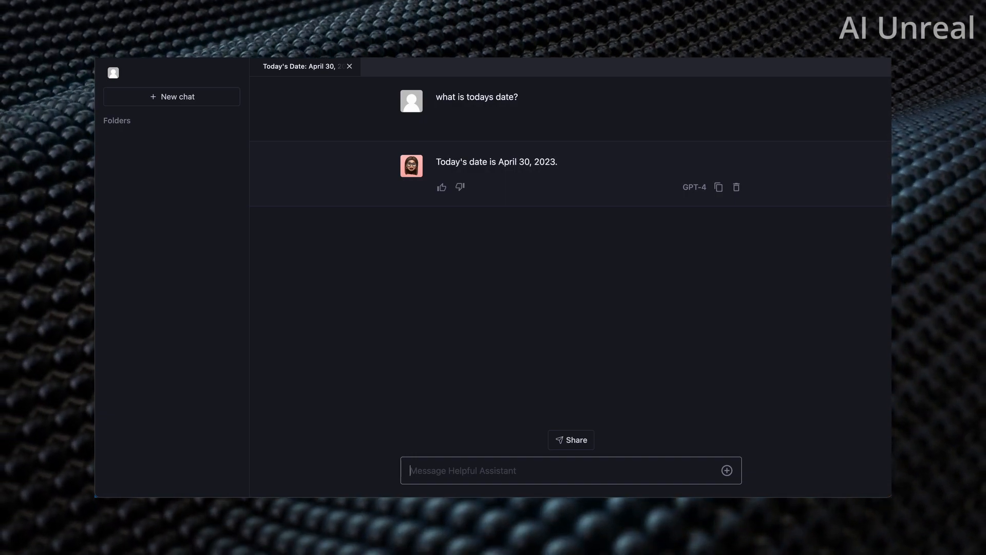
Request "write a 500 word essay about physics" from GPT-4, hitting the rate limit
text(write)
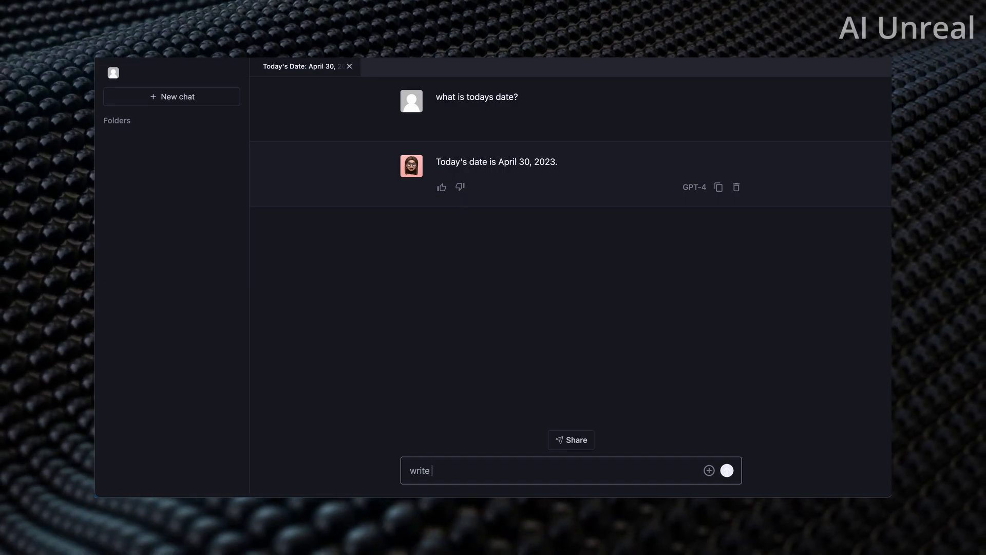
text(a 500)
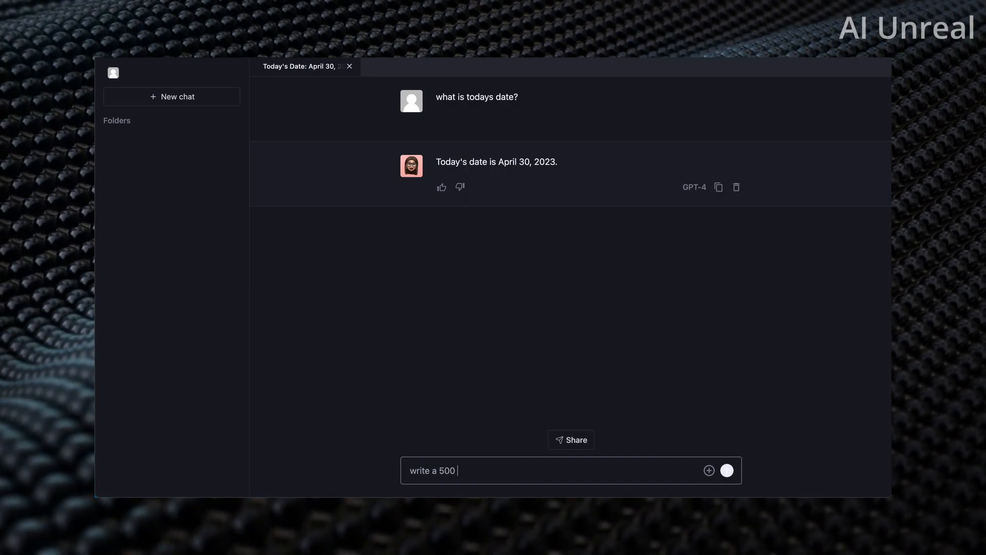
text(word essay about)
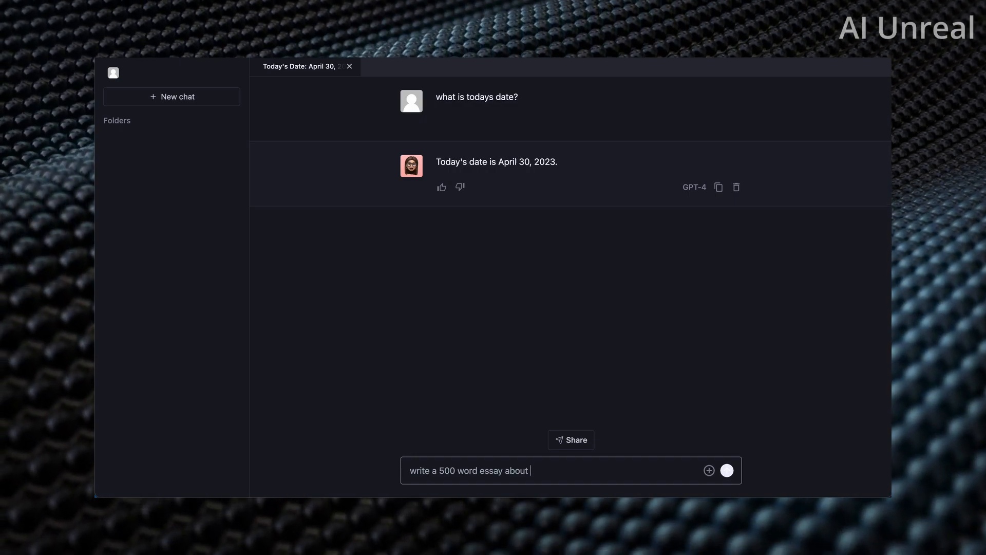
text(ph)
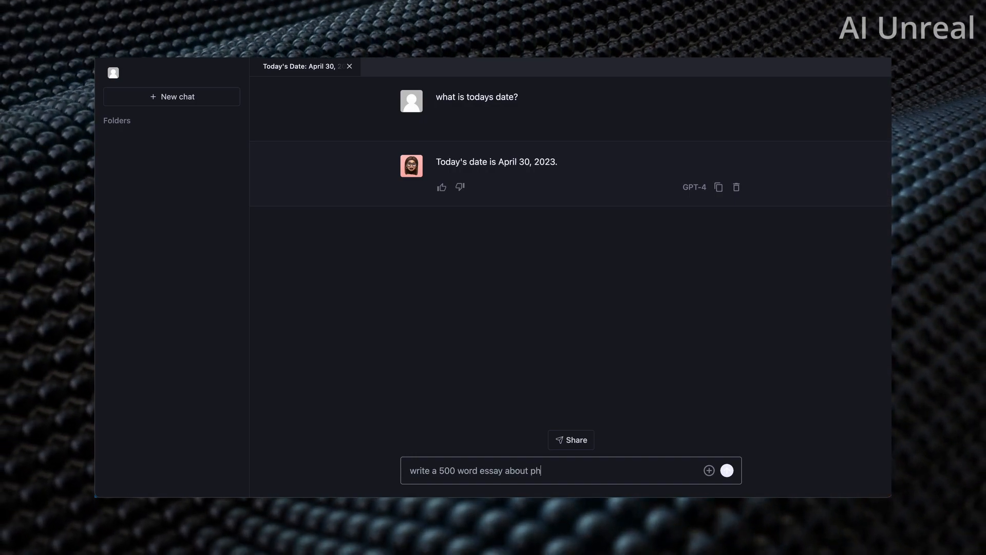
text(ysics)
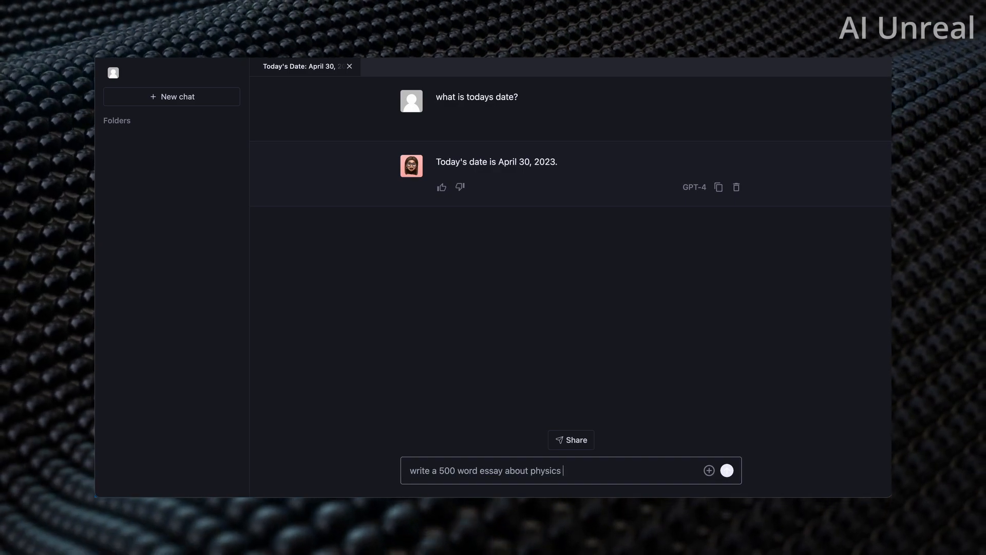
click(727, 469)
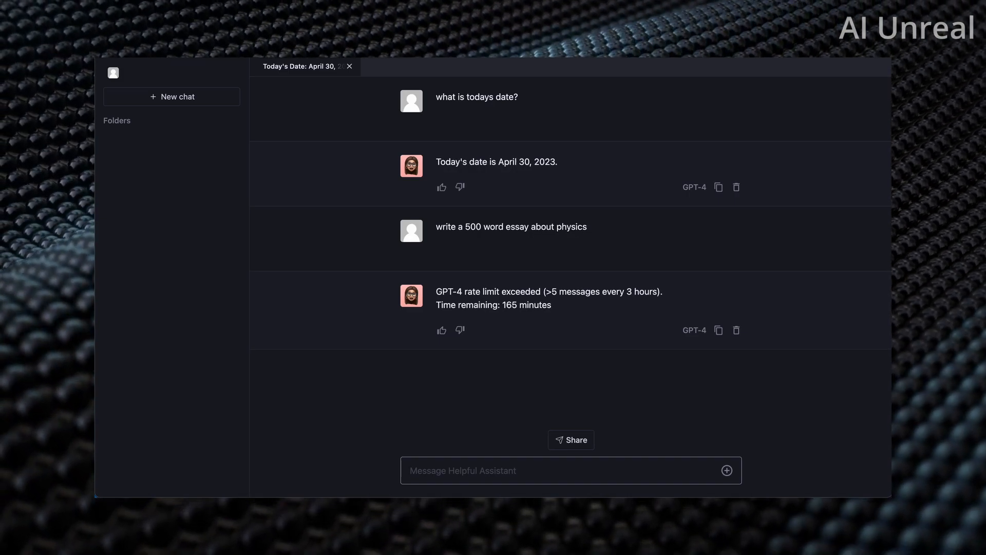
Start a new Forefront chat on the GPT-3.5 model
click(171, 97)
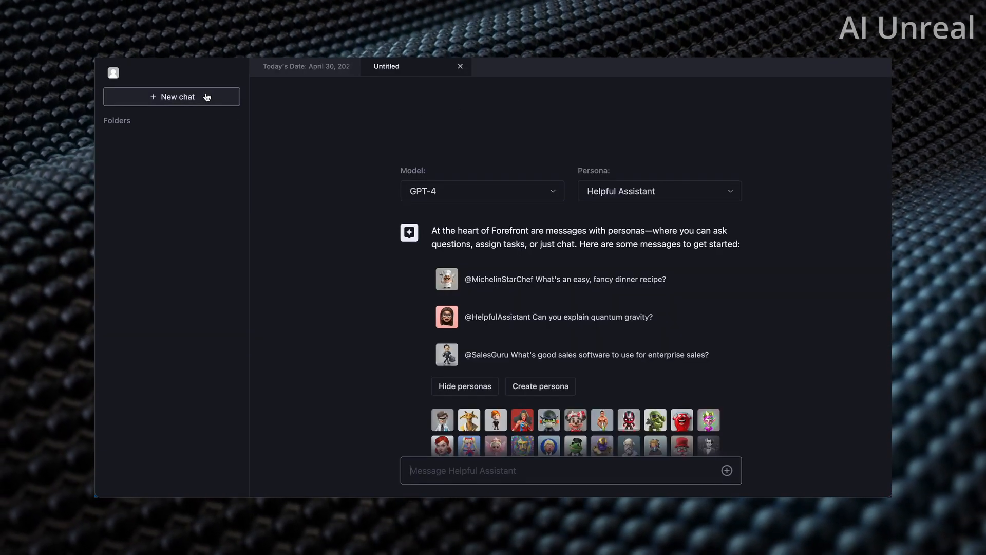
click(481, 191)
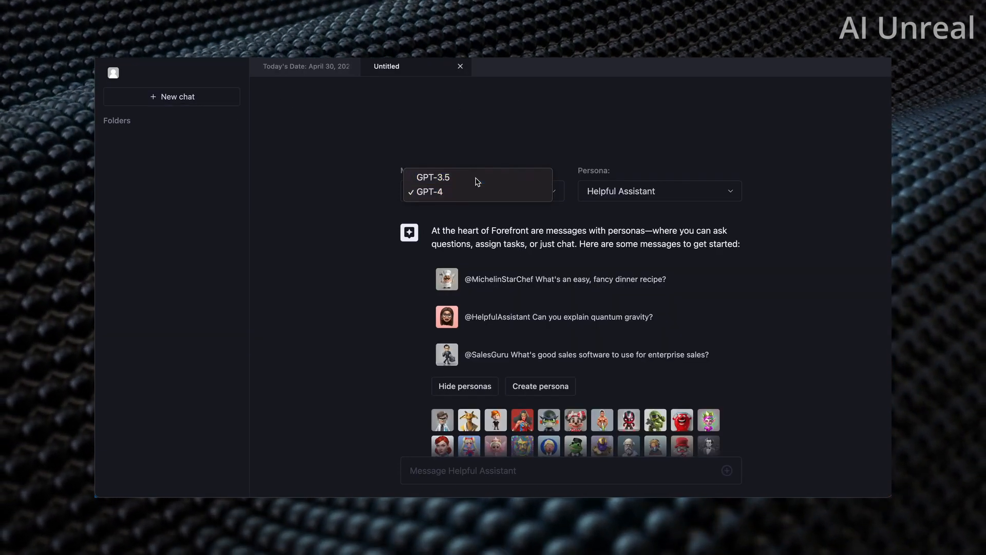
click(432, 177)
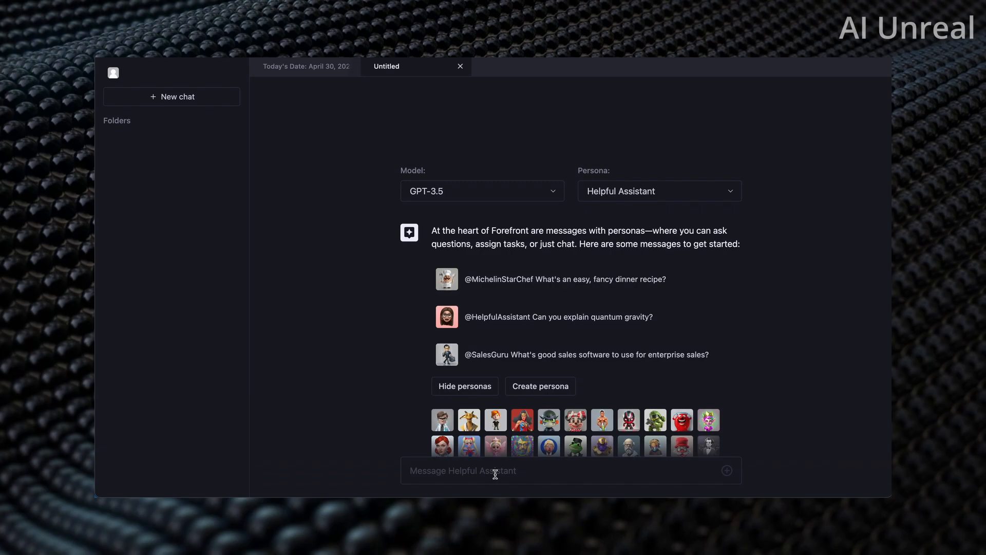
Send GPT-3.5 the request "write a 500 word essay on physics"
text(write a 500 w)
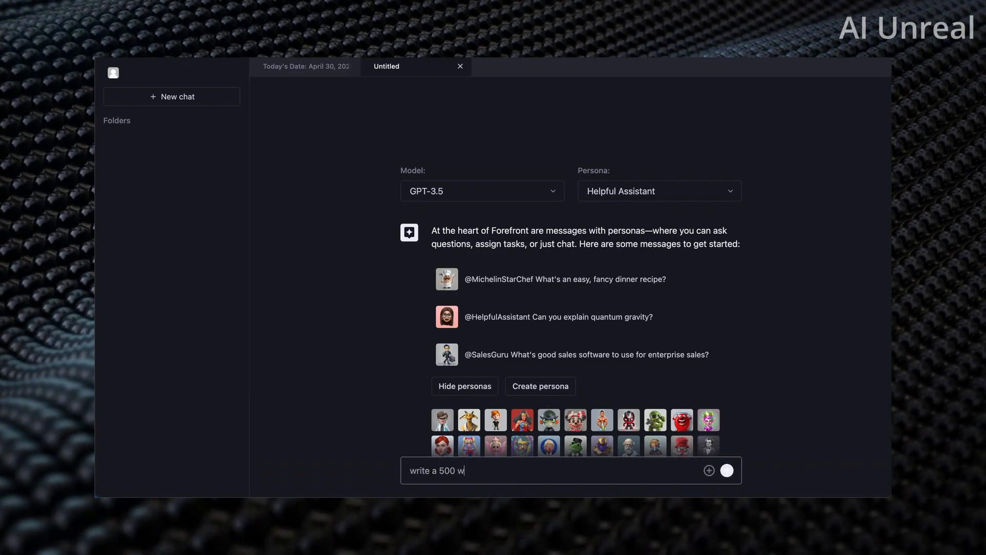
text(ord essay on physics)
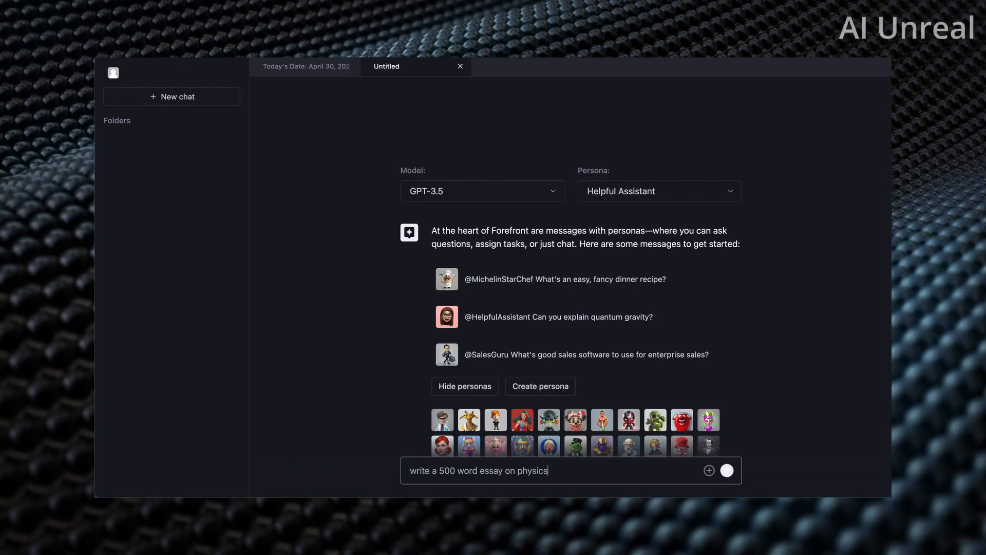
click(726, 471)
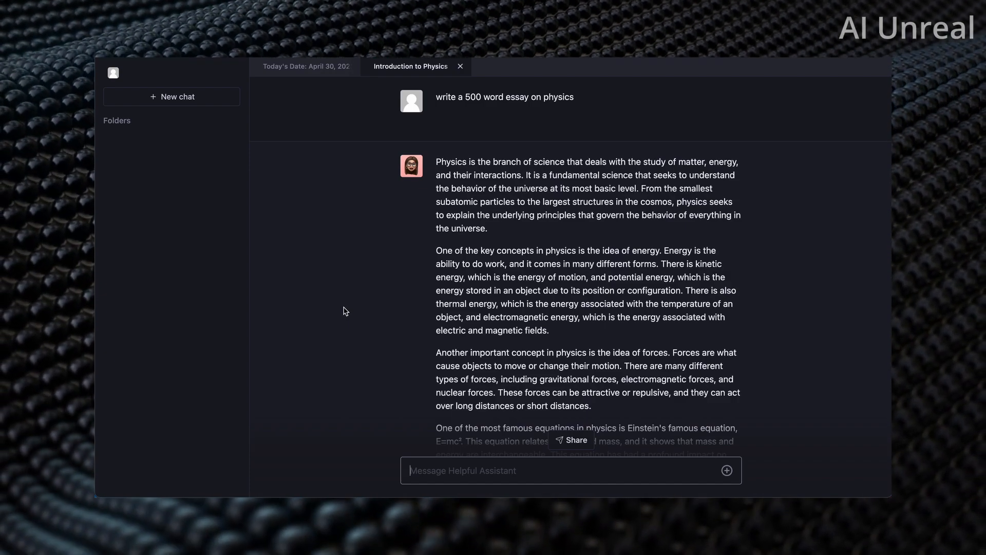
scroll(down, 3)
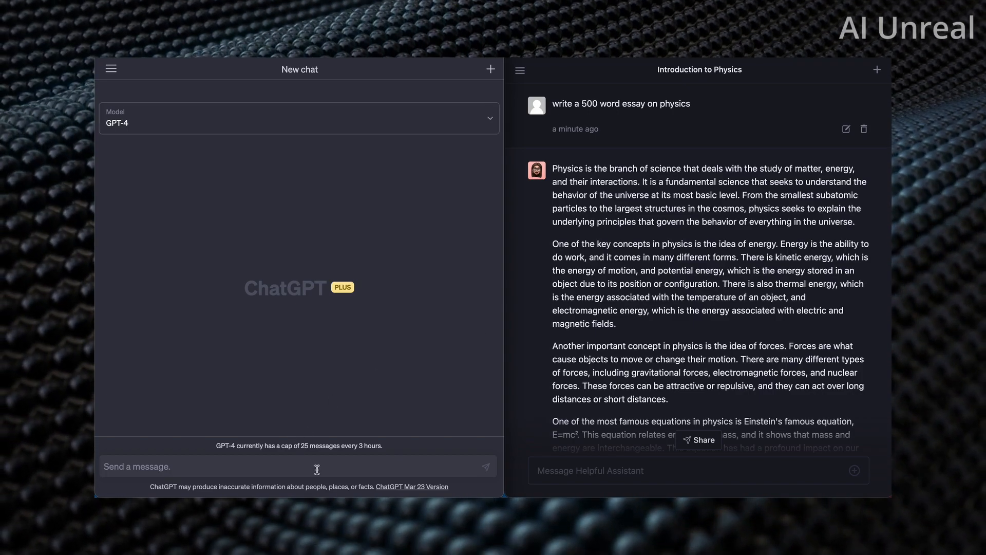
mouse_move(656, 278)
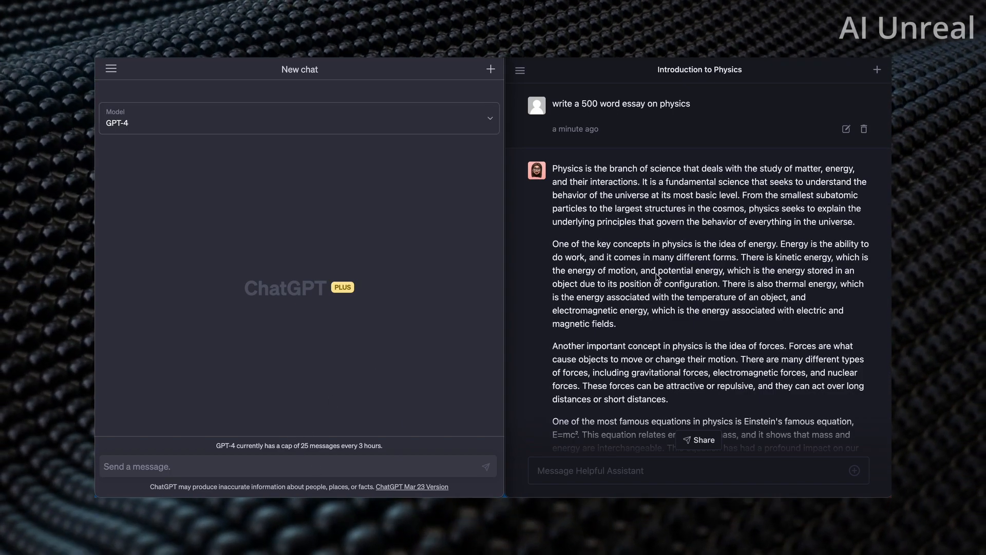
Ask ChatGPT's GPT-4 to "write a 500 word essay on physics" and read its essay
scroll(down, 3)
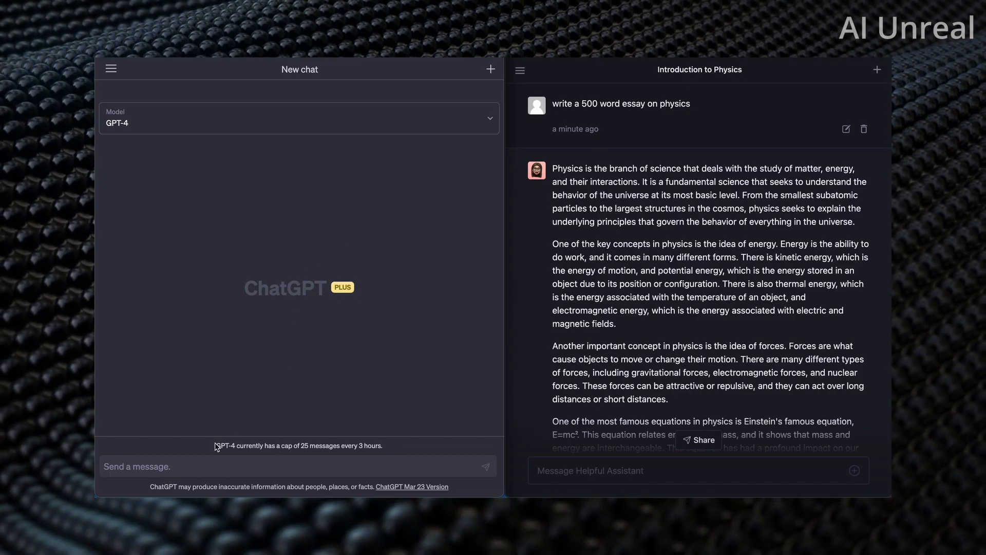
mouse_move(280, 442)
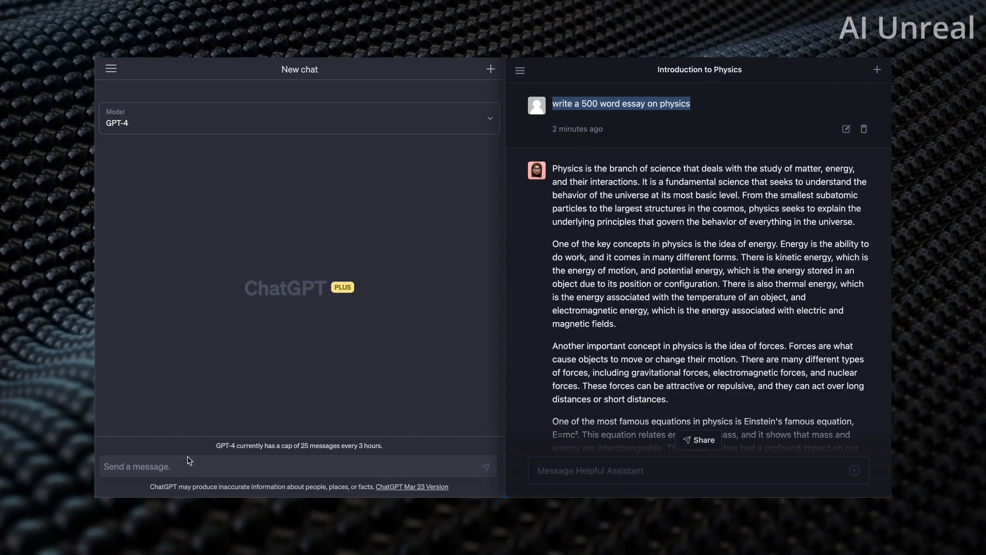
text(write a 500 word essay on physics)
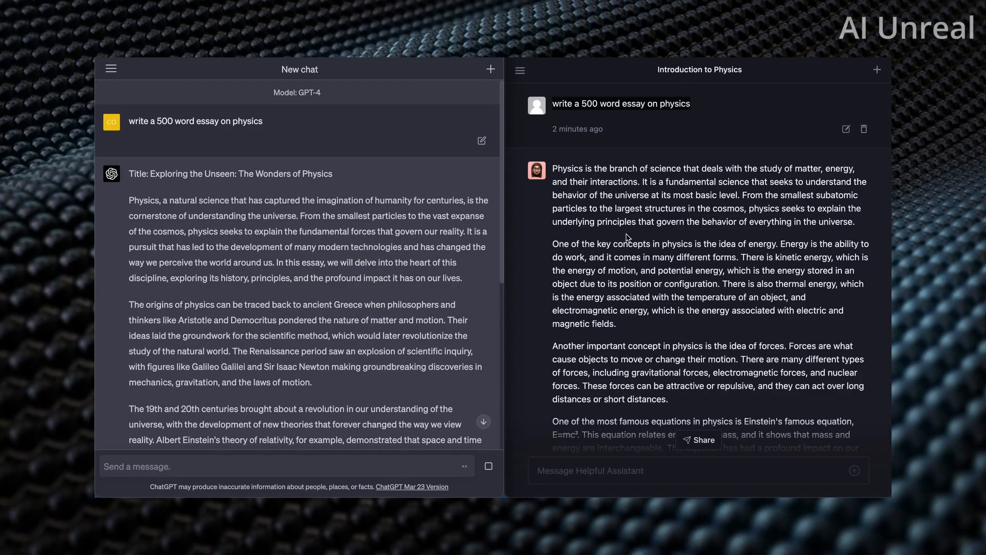
scroll(down, 3)
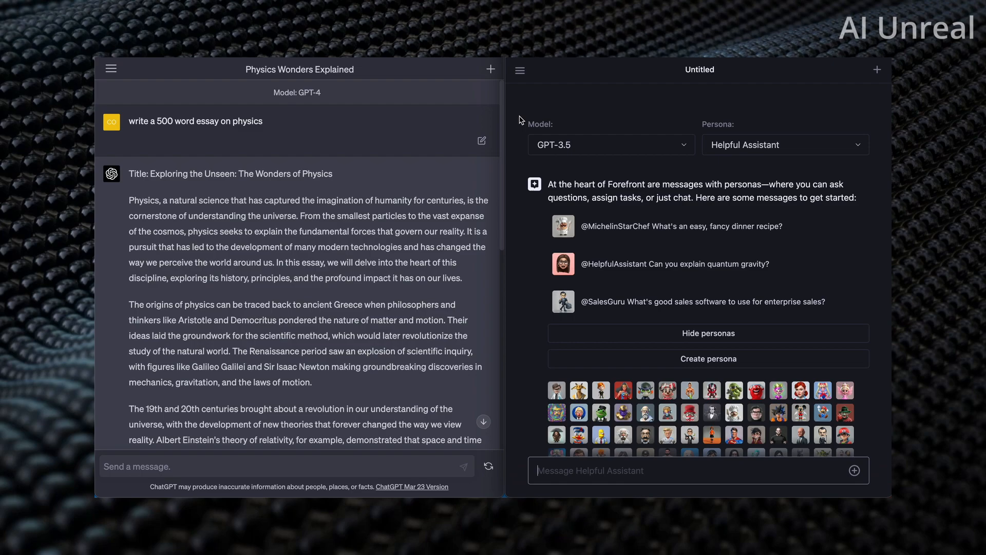
mouse_move(610, 147)
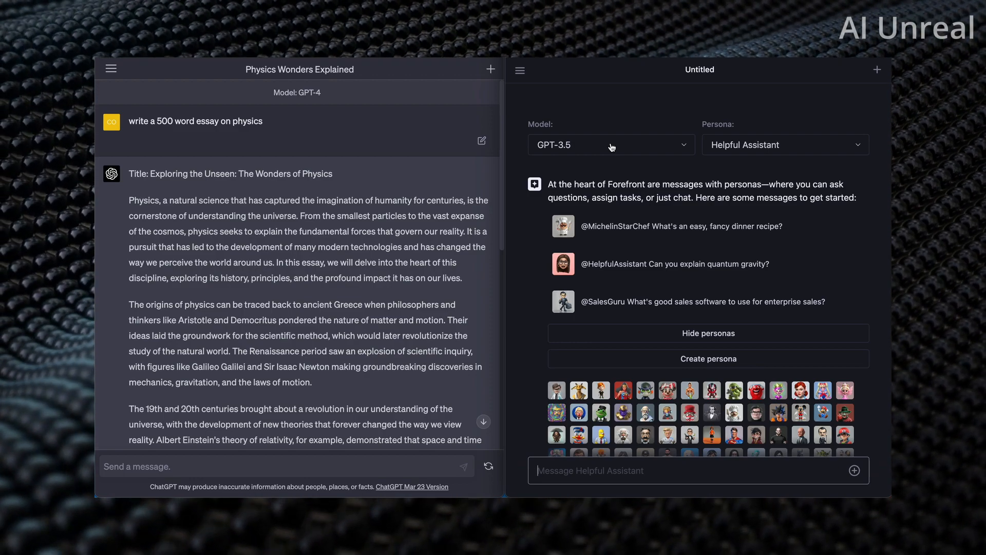
Switch the fresh Forefront chat to GPT-4 and browse the persona gallery
click(610, 143)
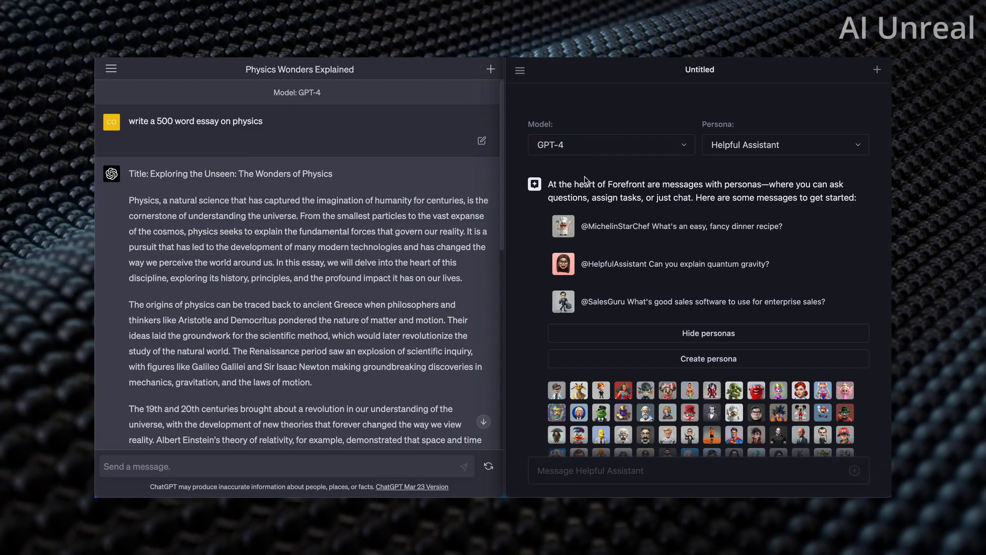
scroll(down, 3)
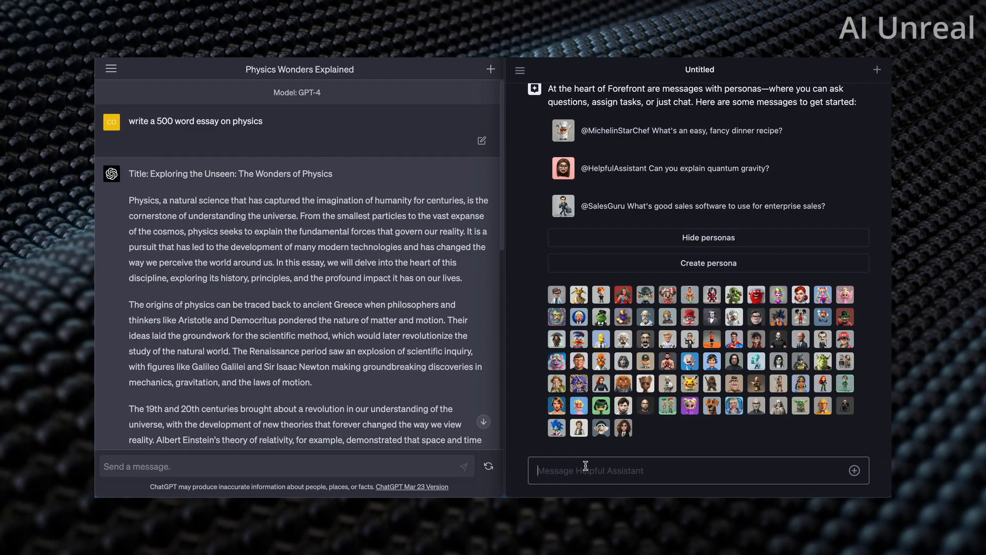
scroll(down, 3)
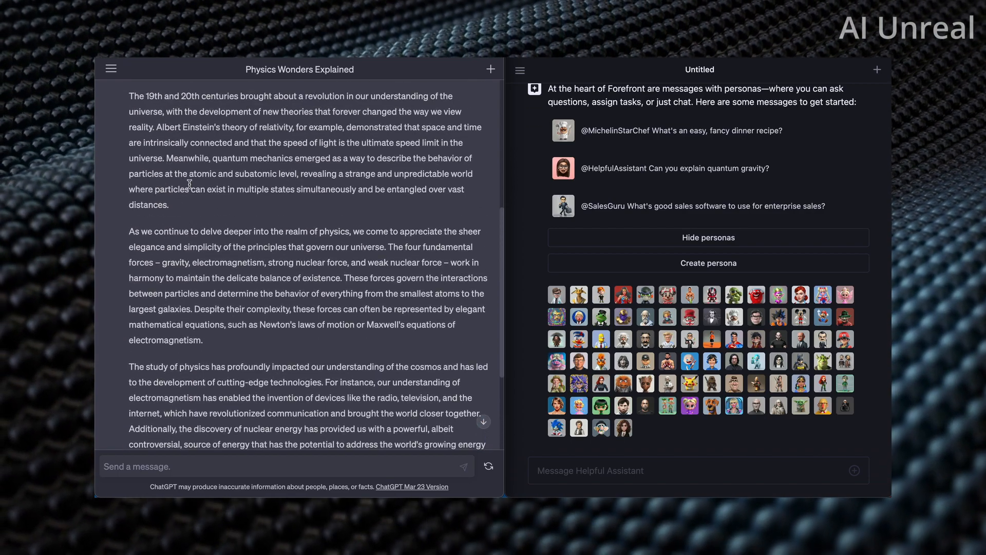
Ask ChatGPT to rewrite the essay as a physics expert and make it sound very intelligent
scroll(down, 3)
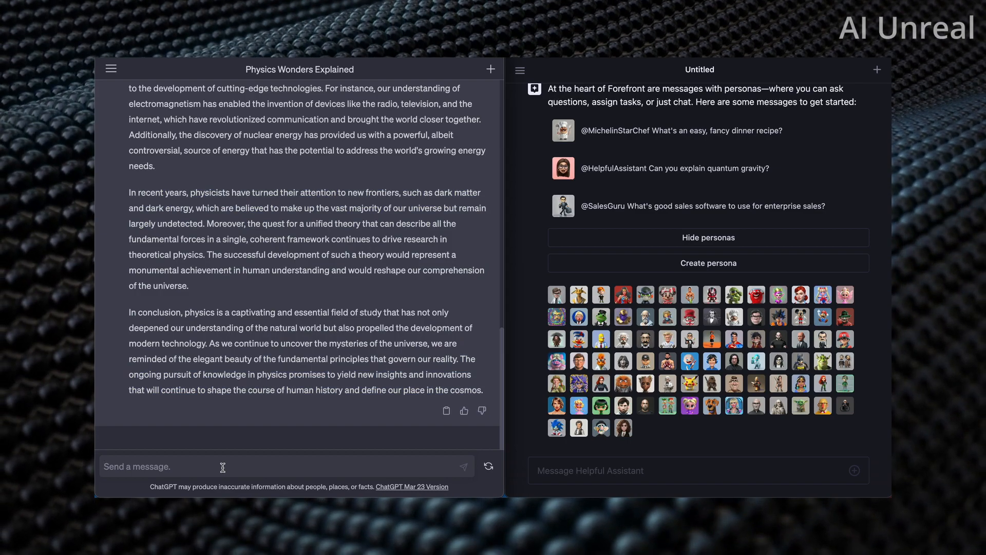
text(re)
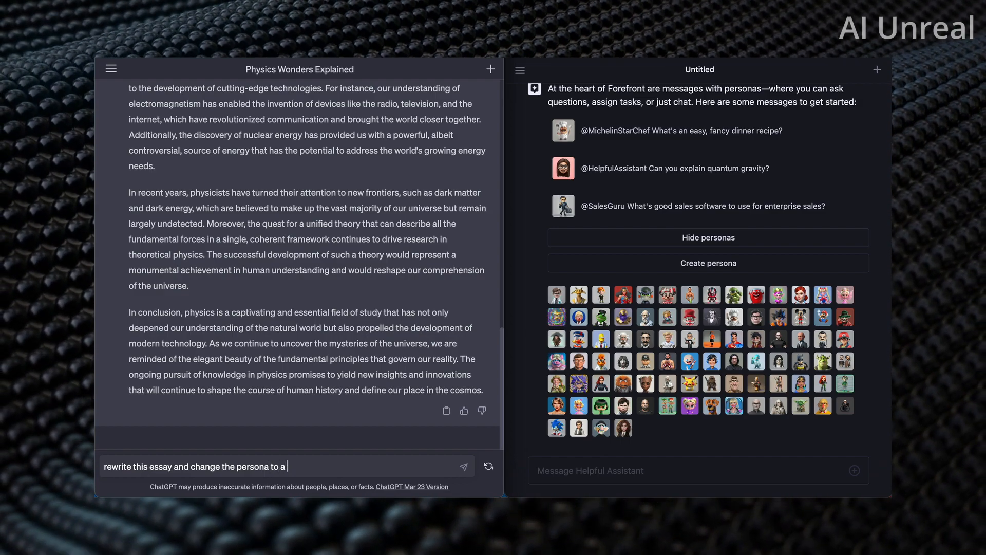
text(physics expert)
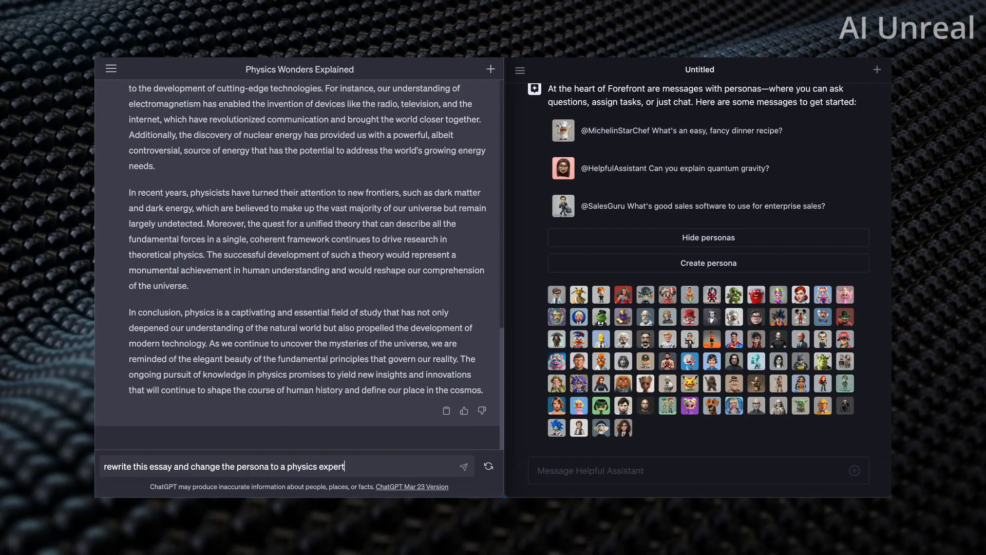
text(and m)
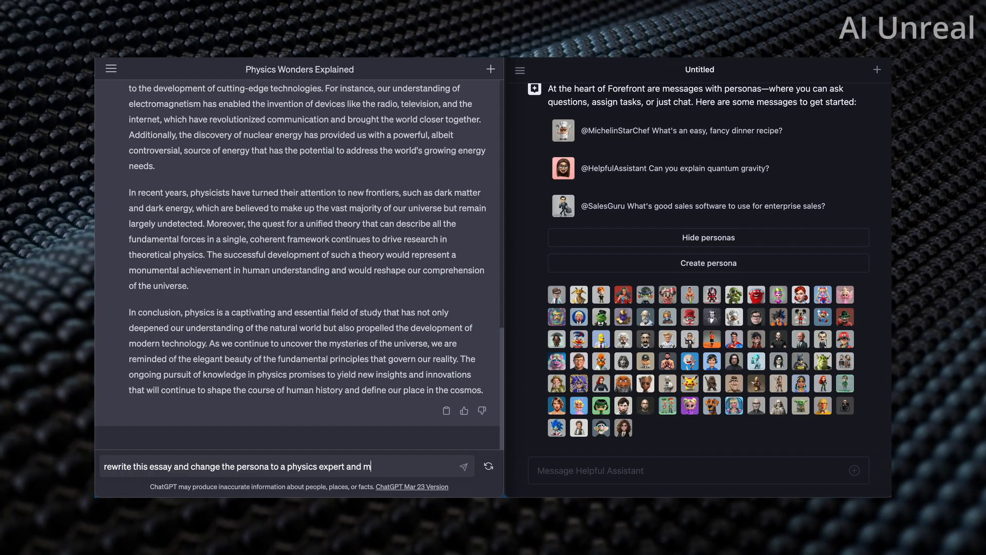
text(ake it sound very)
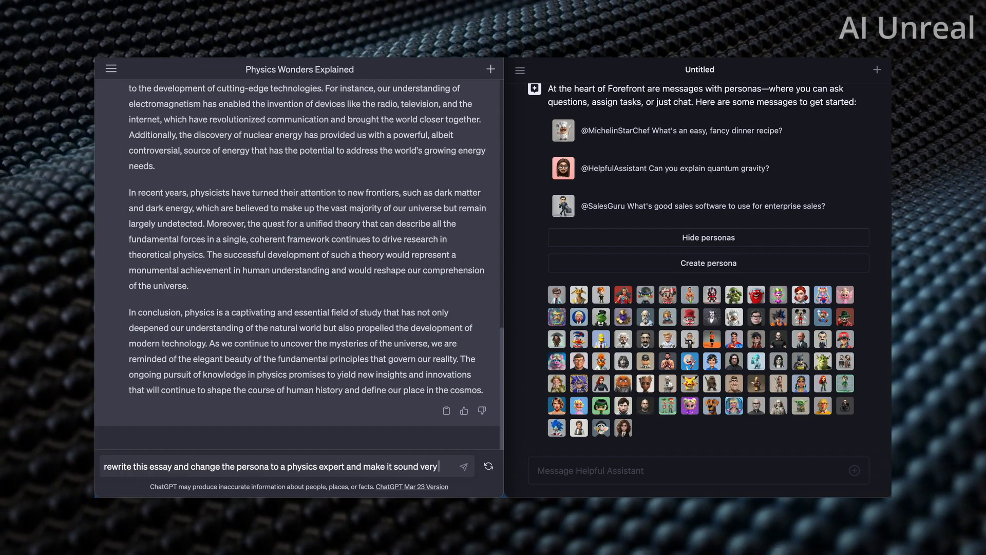
text(intelligent)
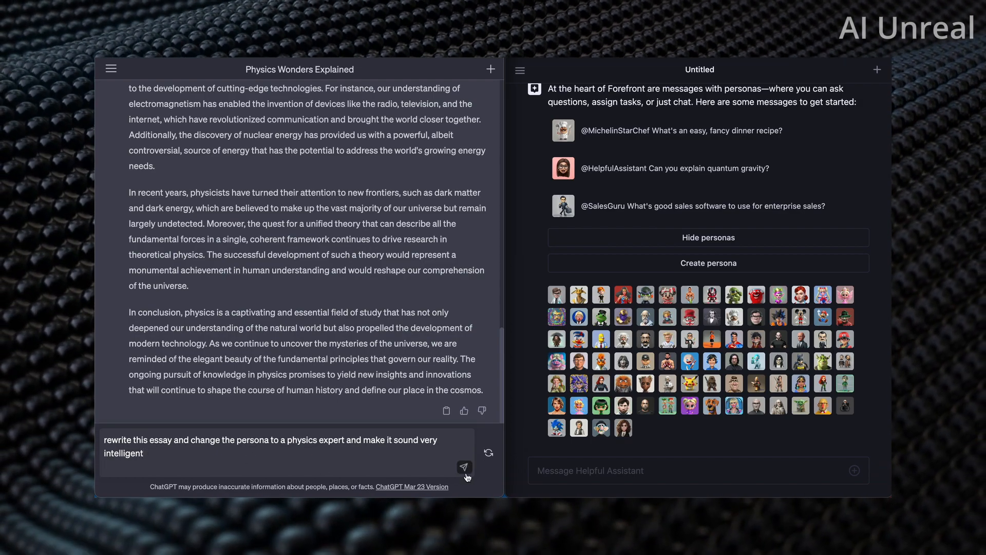
click(464, 467)
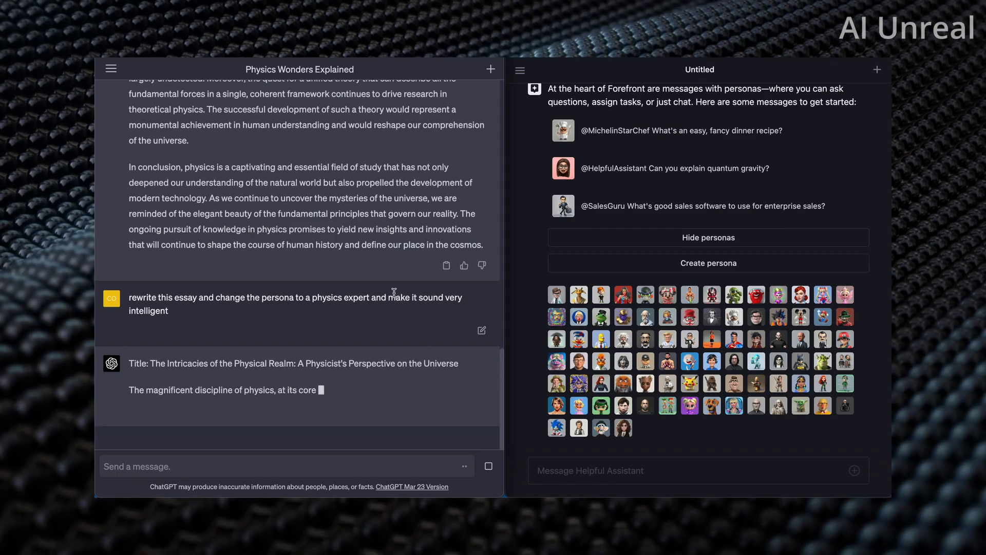
Read through the rewritten physicist-voice essay to its closing paragraph
scroll(down, 3)
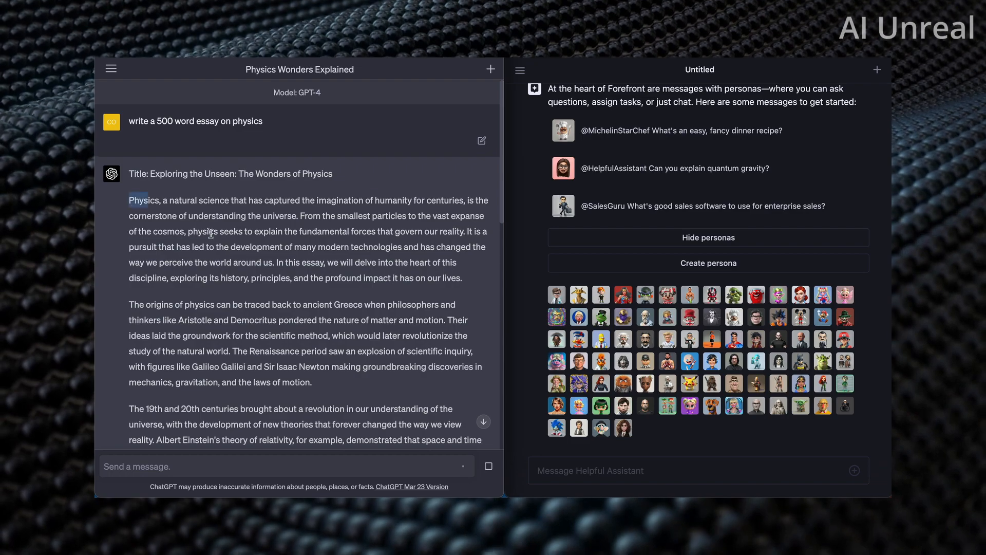
scroll(down, 3)
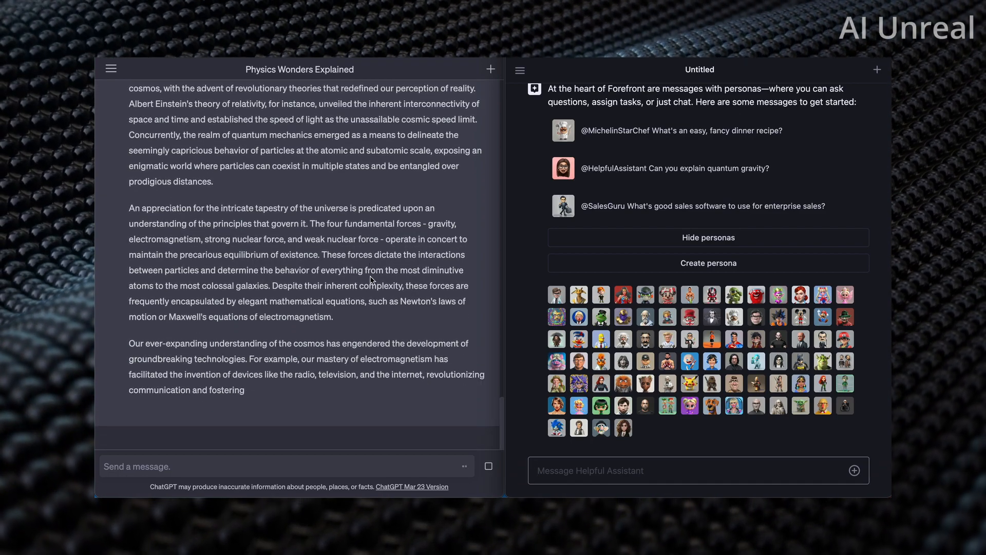
scroll(down, 3)
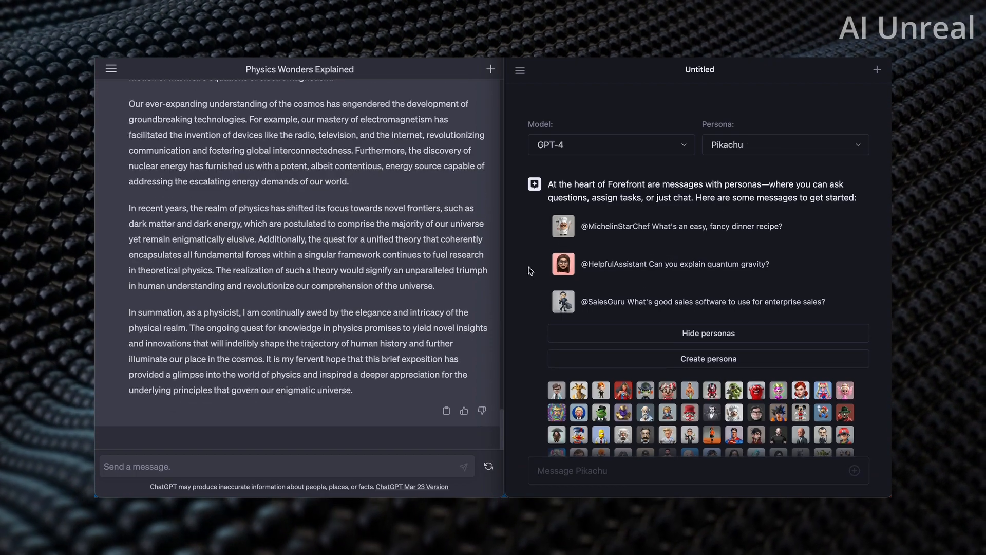
scroll(down, 3)
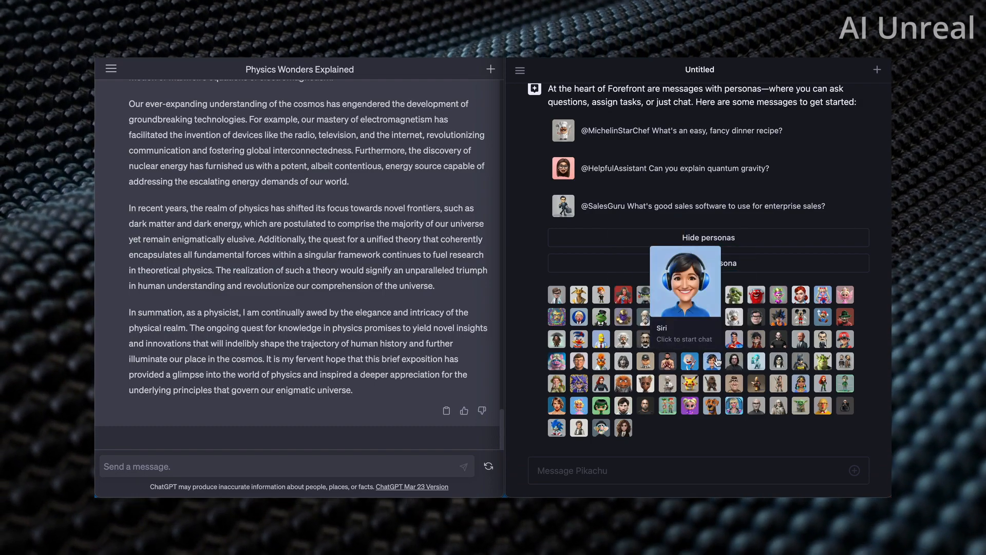
mouse_move(690, 383)
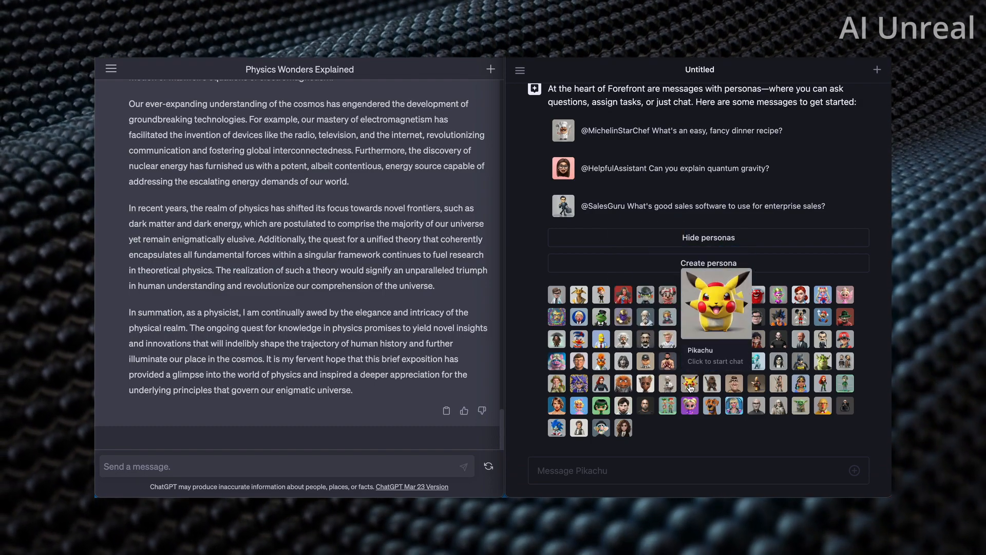
mouse_move(690, 360)
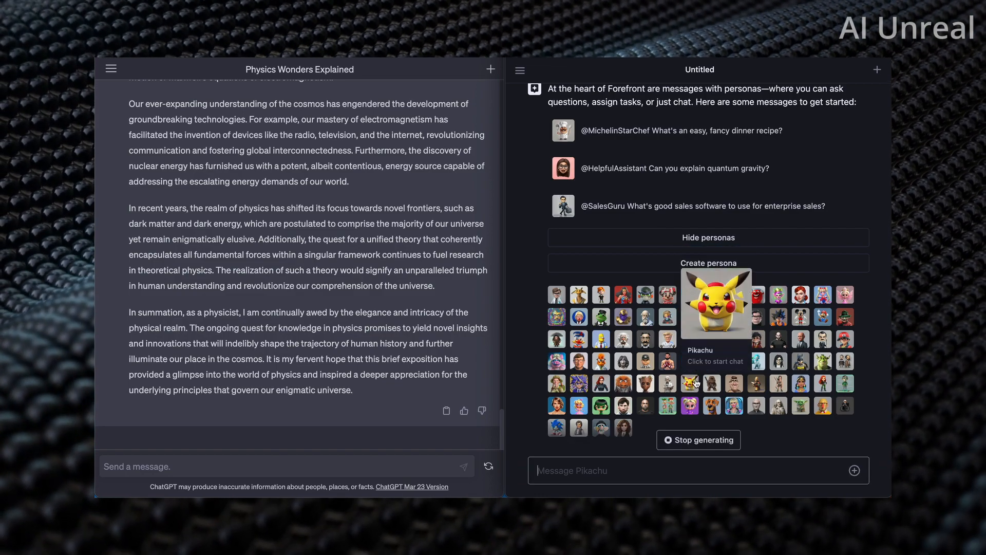
click(716, 302)
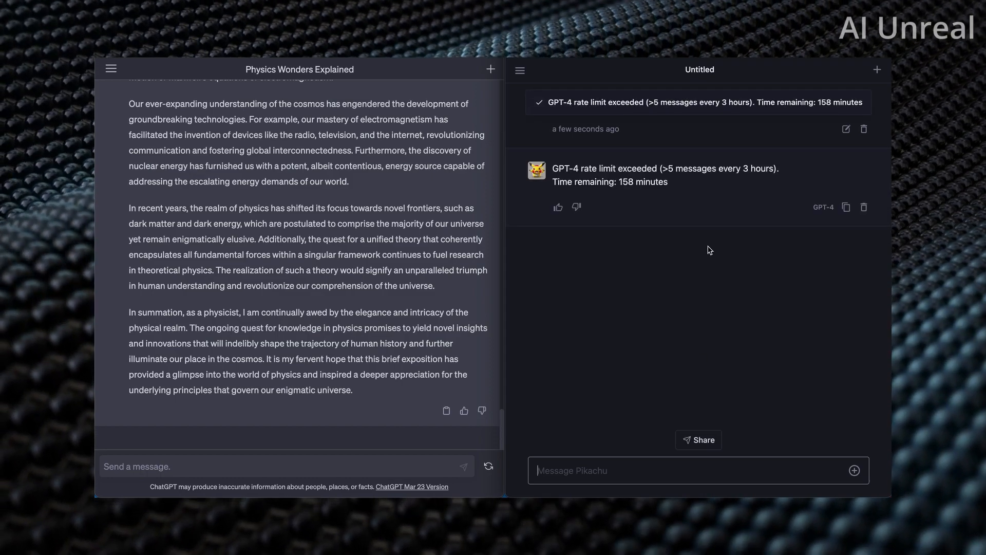
mouse_move(661, 217)
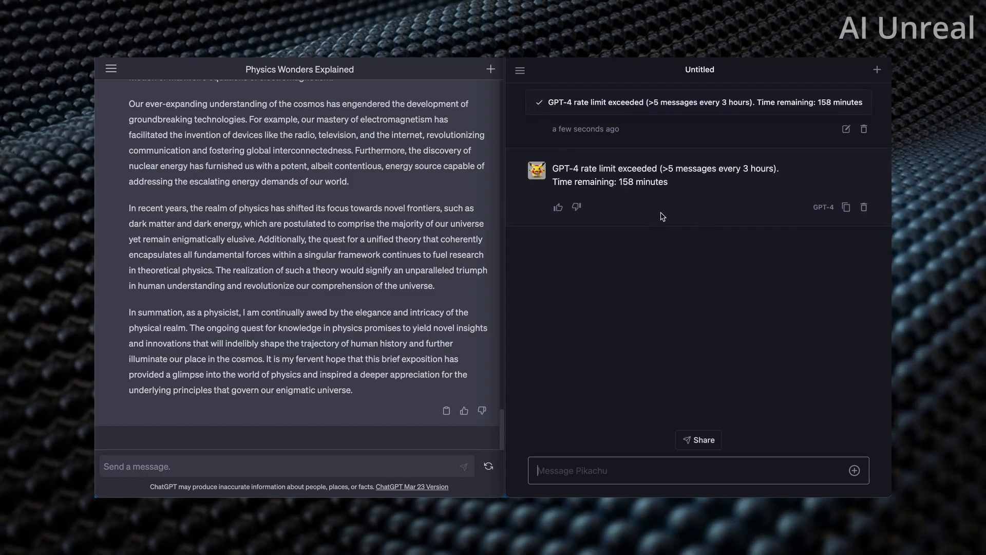
mouse_move(399, 196)
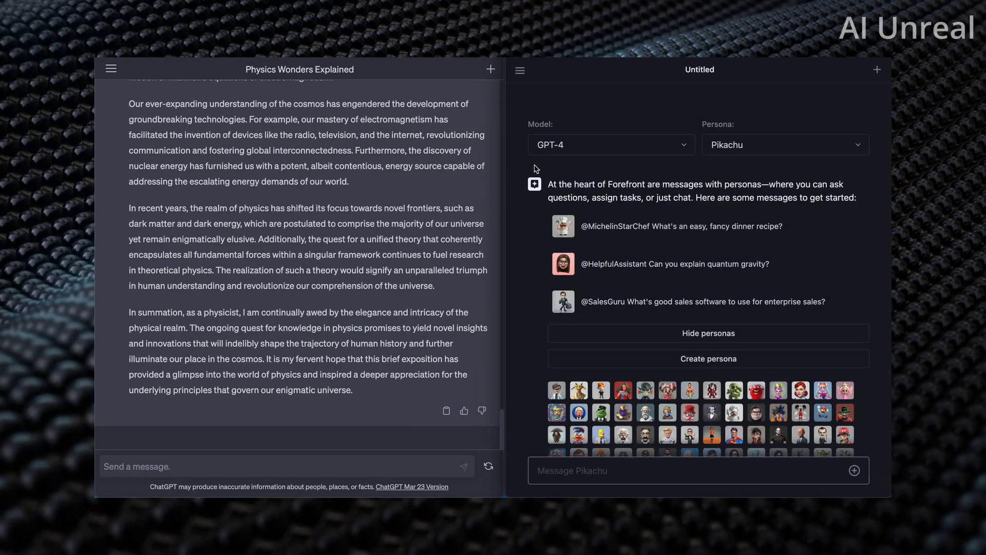
Leave the chat comparison for Forefront's Twitter profile with its pinned launch tweet
scroll(down, 3)
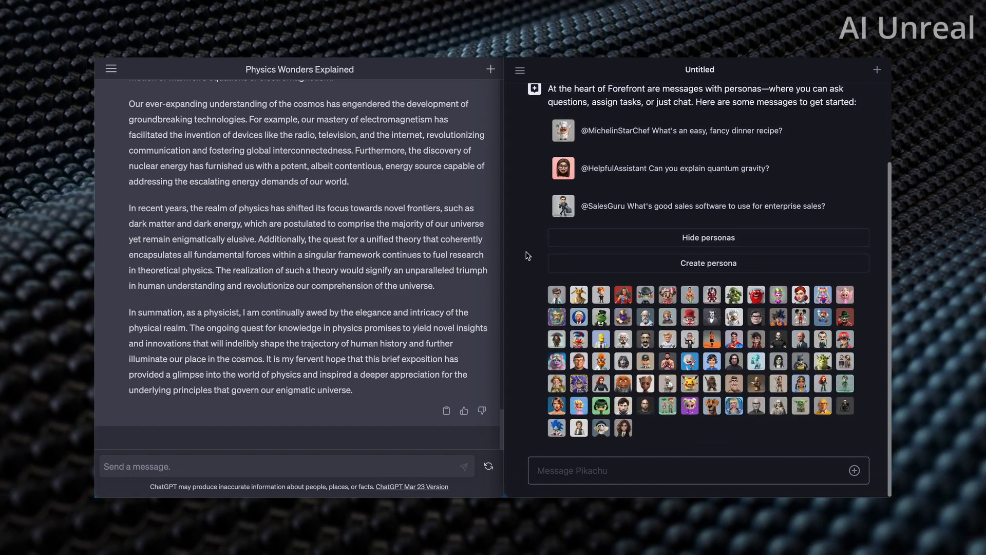
mouse_move(522, 248)
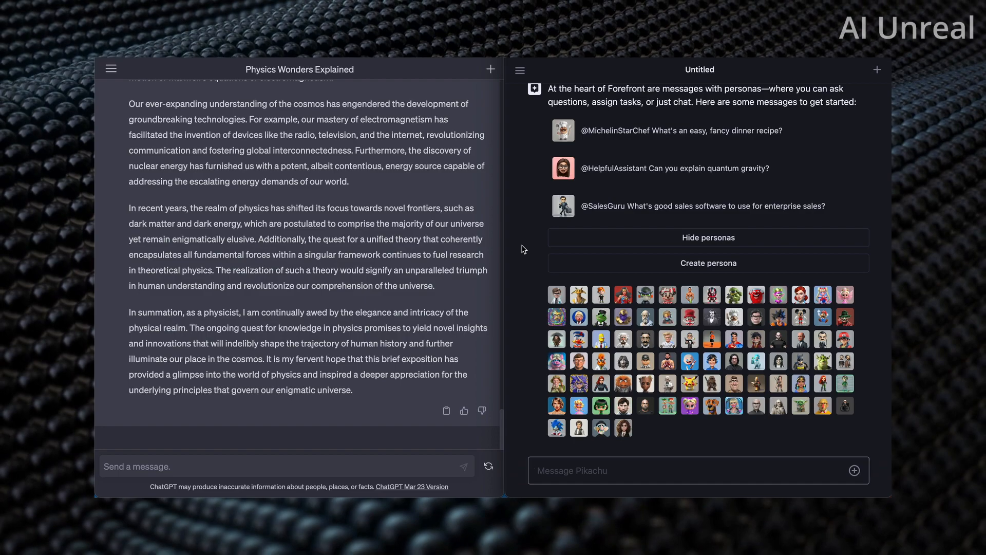
mouse_move(392, 218)
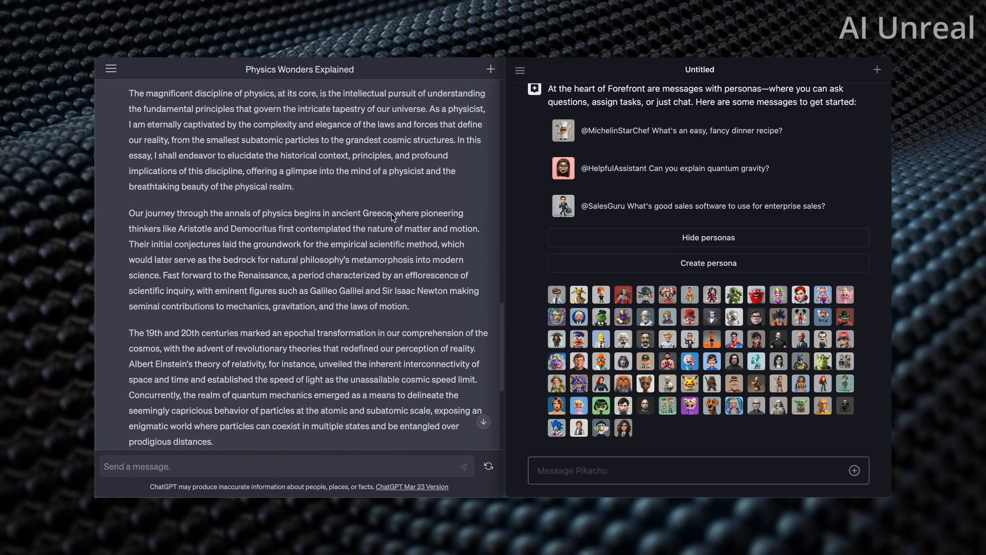
scroll(down, 3)
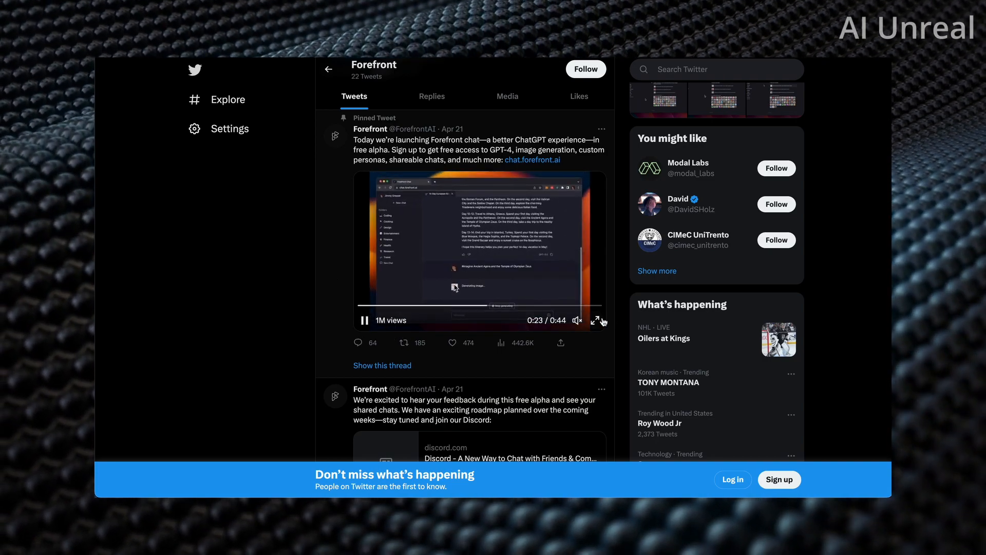
Watch the enlarged launch video and browse Forefront's tweets about chat tabs and folders
click(596, 321)
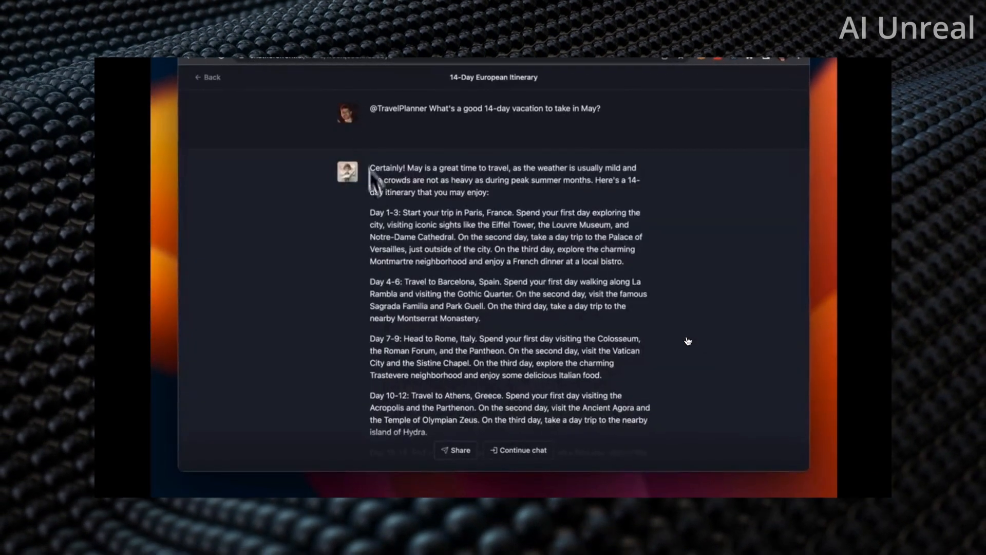
scroll(down, 3)
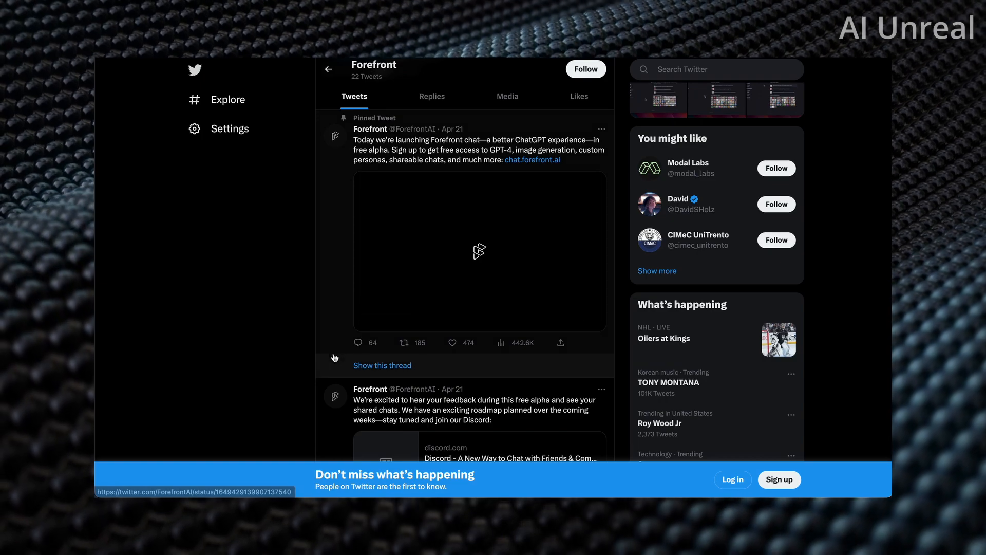
scroll(down, 3)
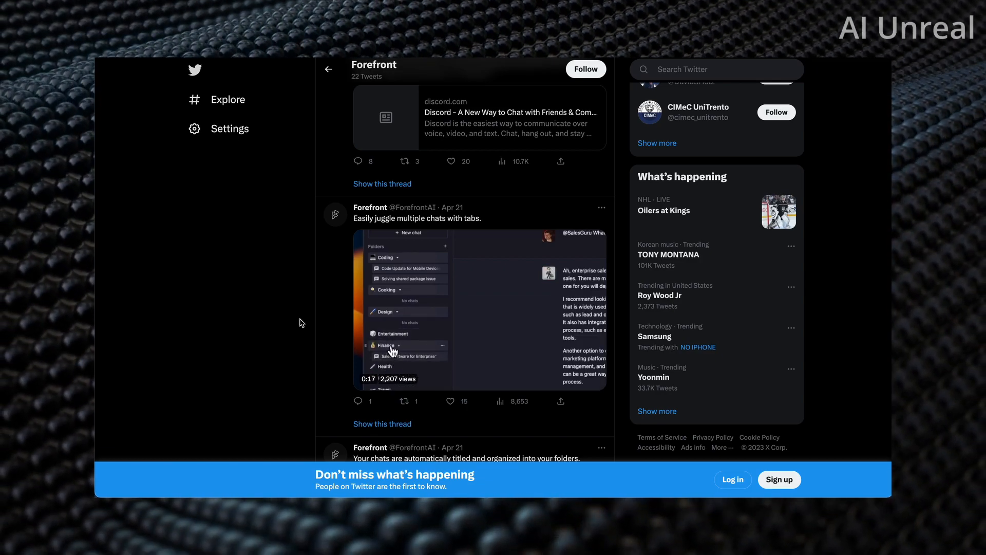
scroll(down, 3)
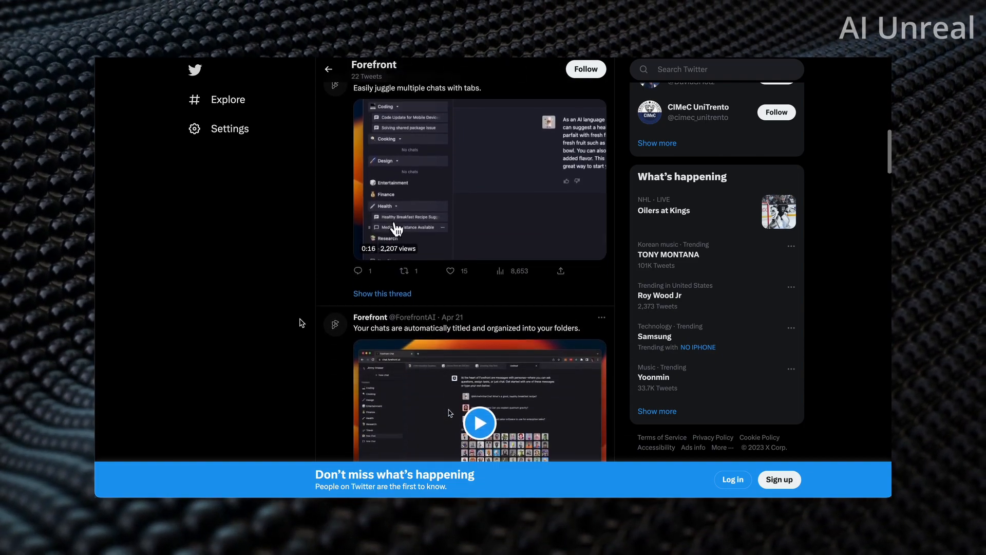
scroll(down, 3)
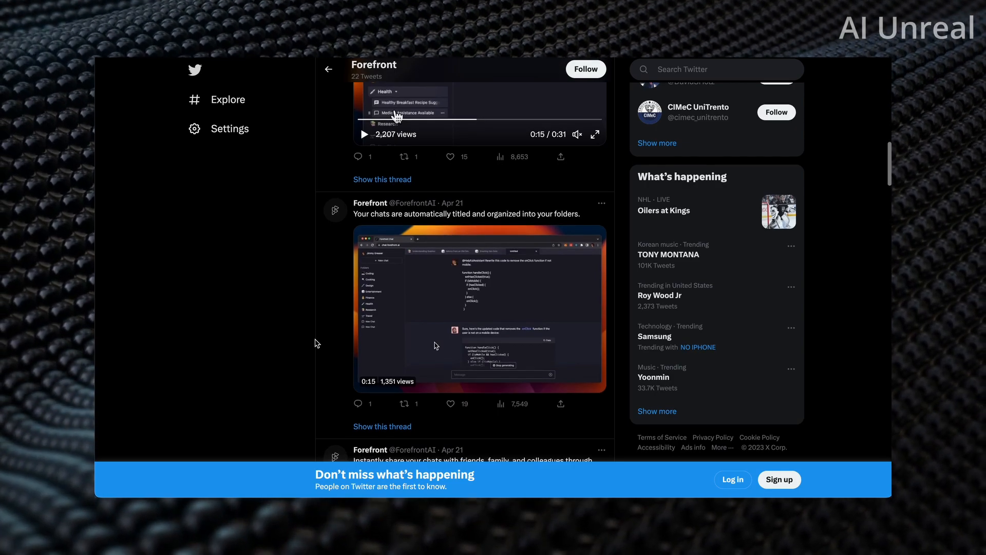
scroll(down, 3)
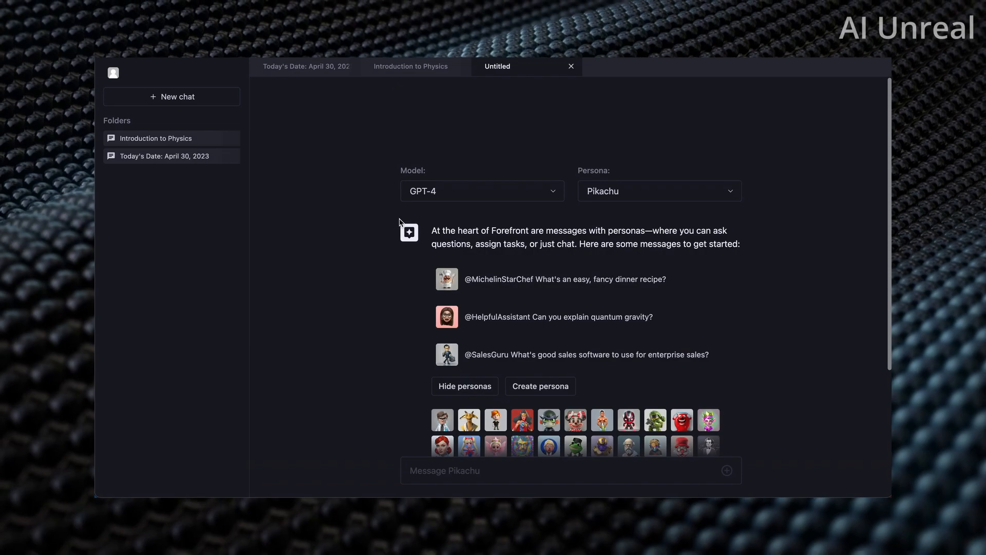
click(481, 191)
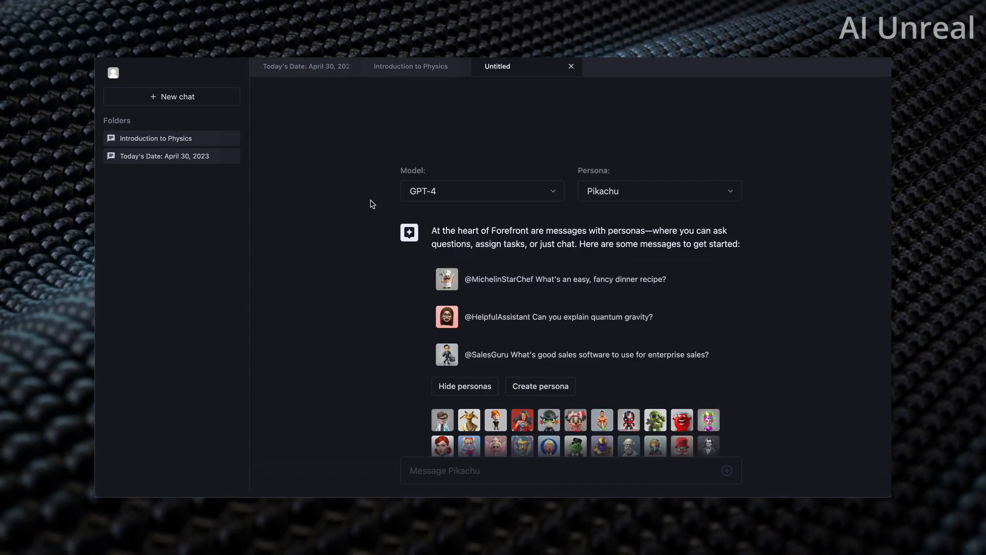
mouse_move(368, 205)
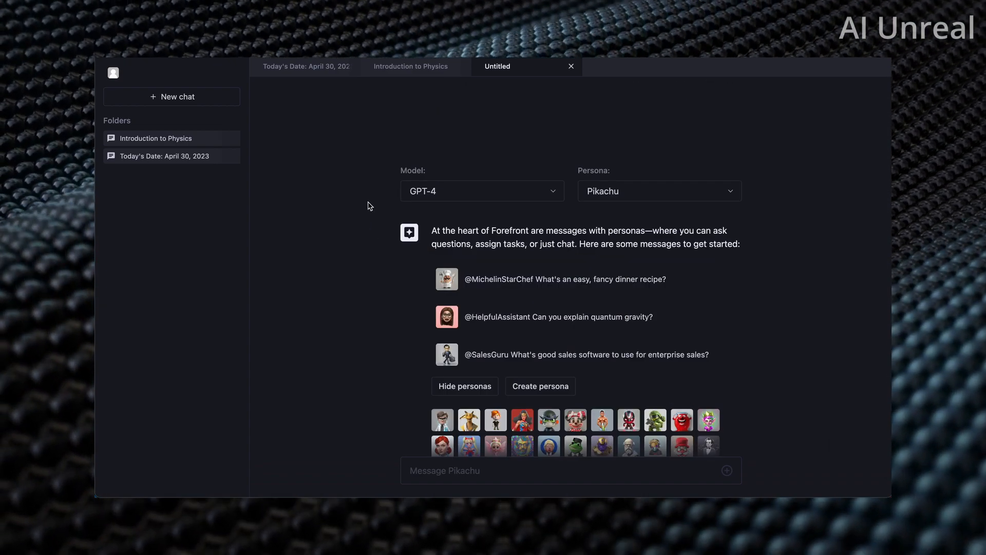